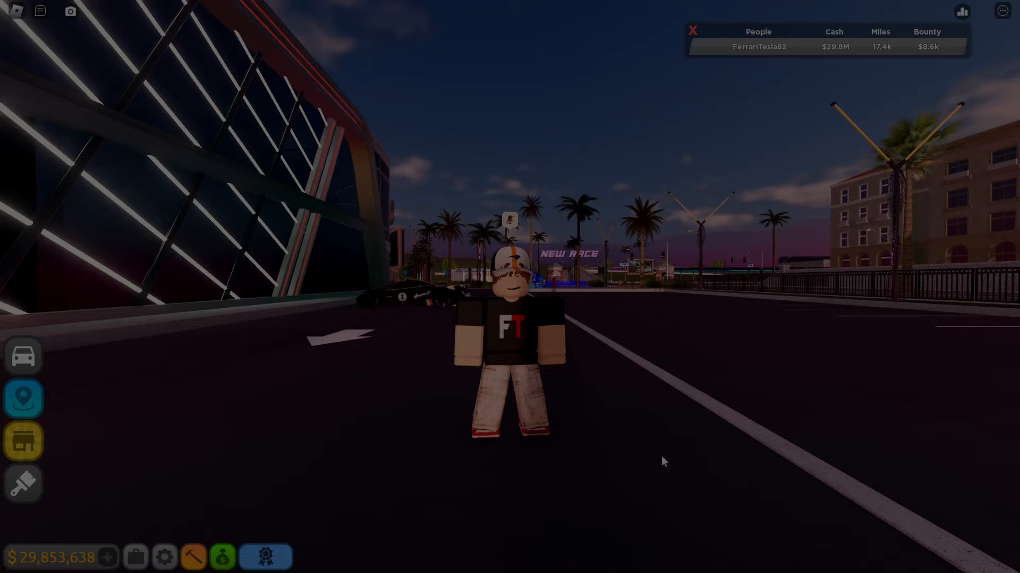
# Step: Bring Discord over the game and view the sneak-peeks channel's covered red car teaser
pyautogui.click(626, 561)
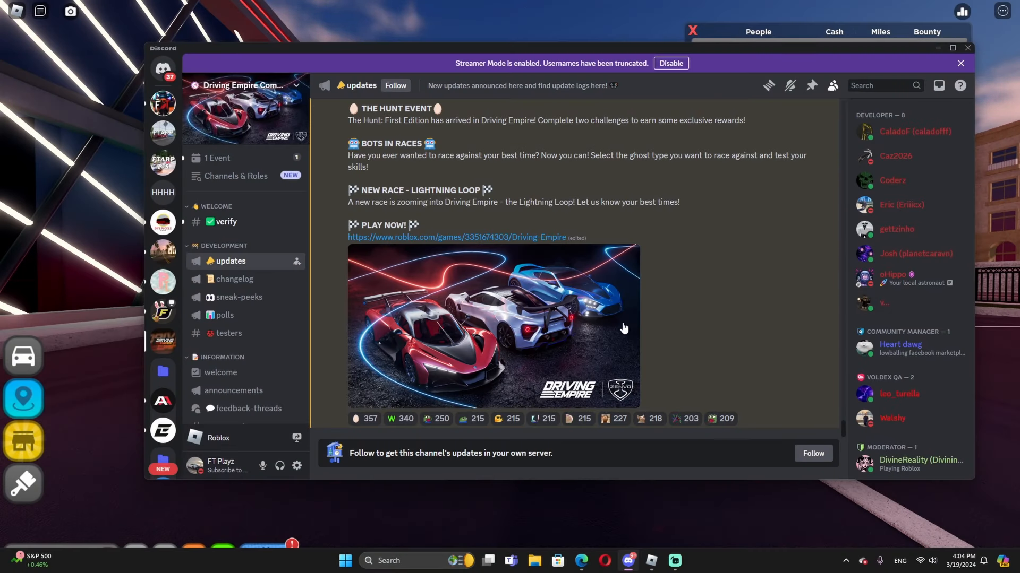
pyautogui.moveTo(475, 342)
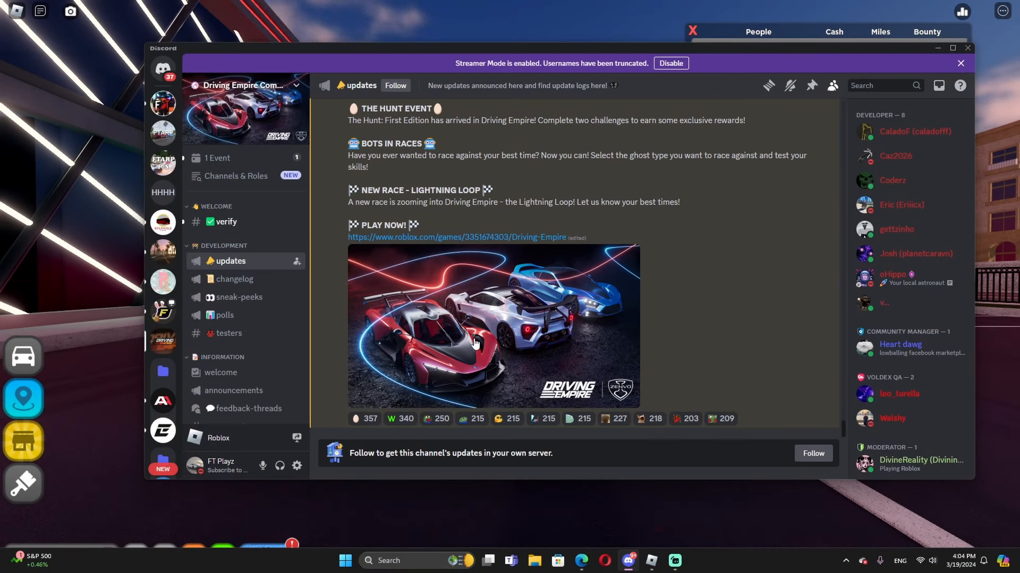
pyautogui.moveTo(237, 297)
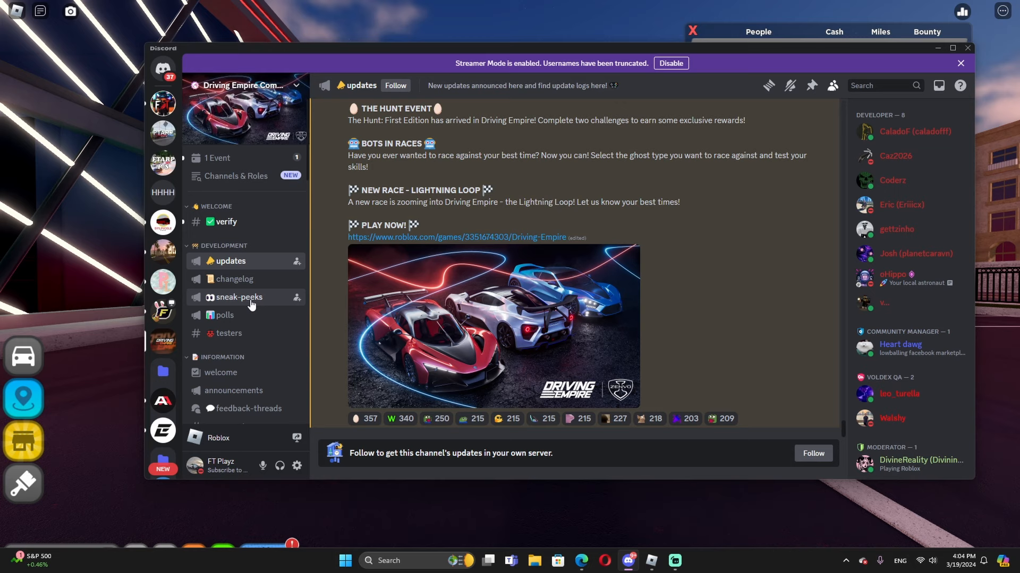
pyautogui.click(238, 297)
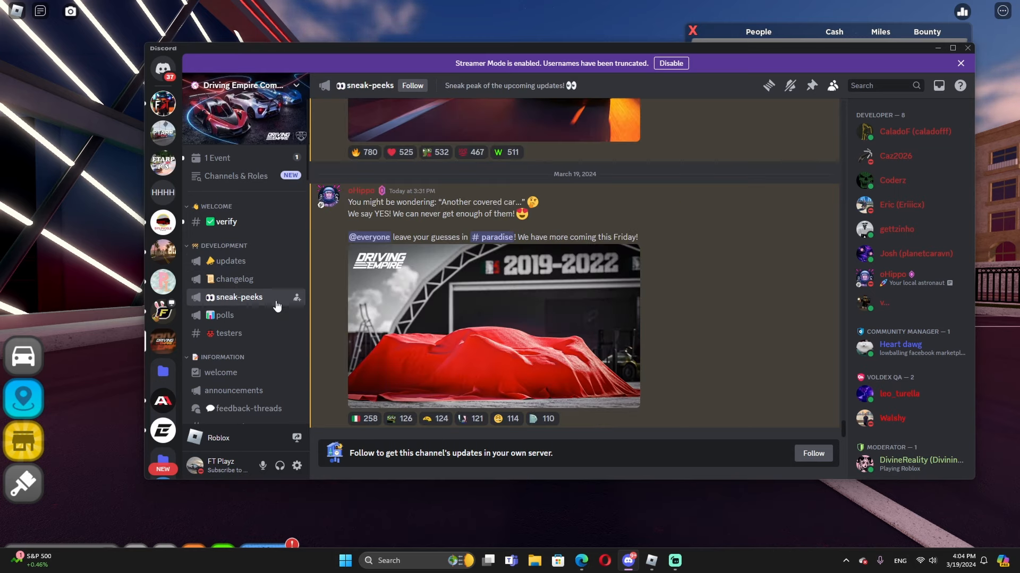
pyautogui.moveTo(539, 313)
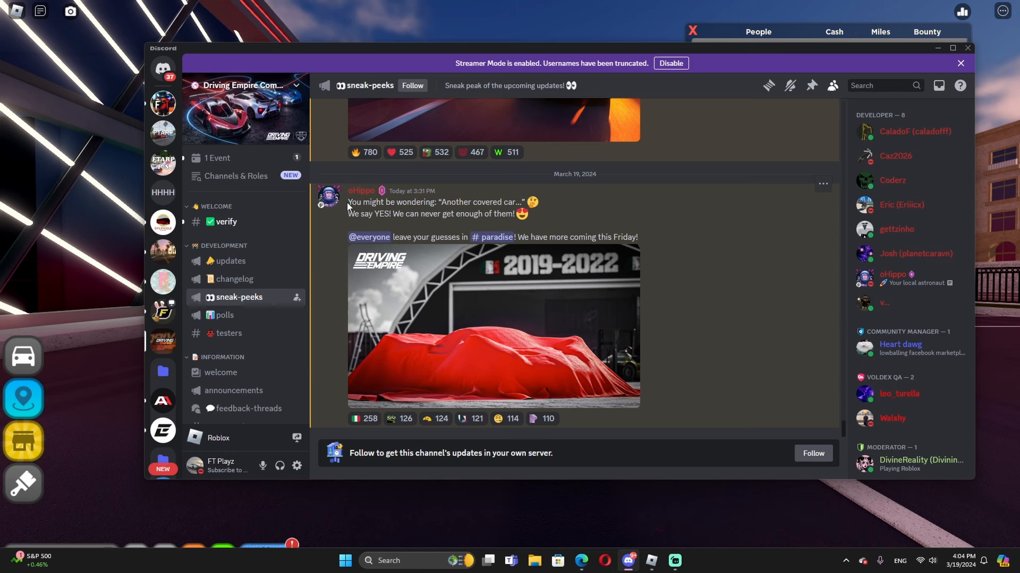
pyautogui.moveTo(442, 263)
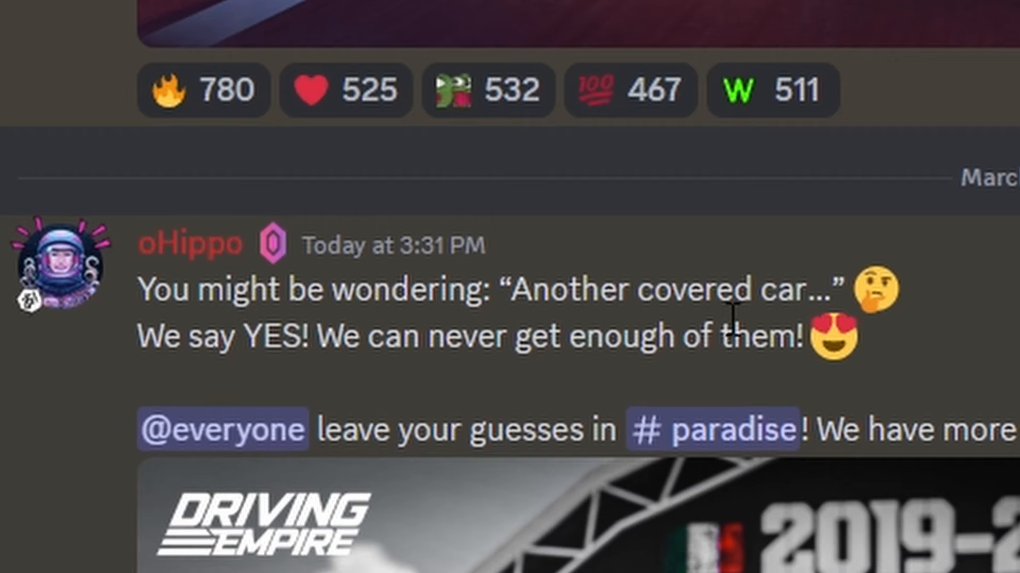
pyautogui.scroll(-3)
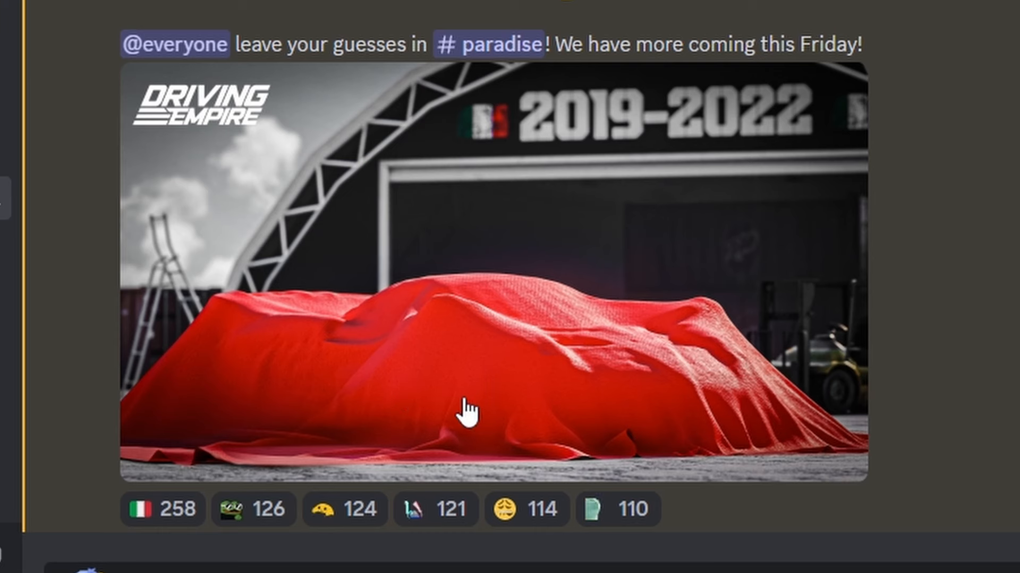
pyautogui.scroll(3)
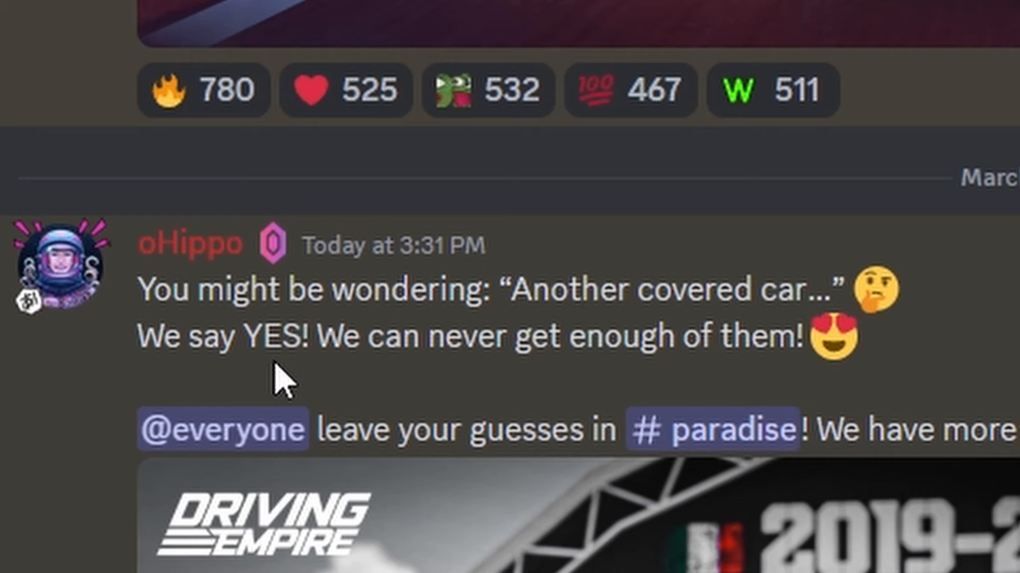
pyautogui.moveTo(754, 384)
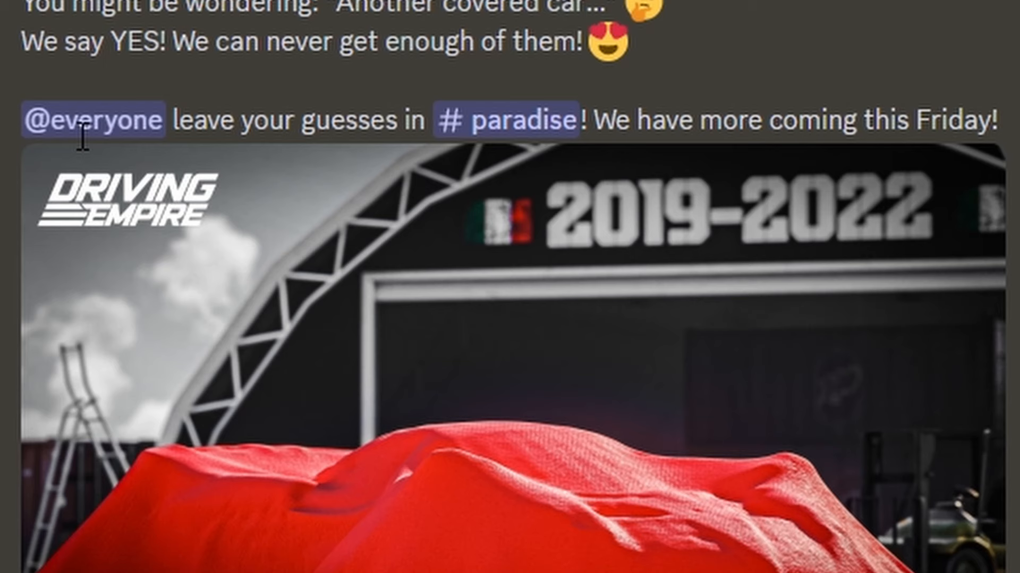
pyautogui.moveTo(699, 163)
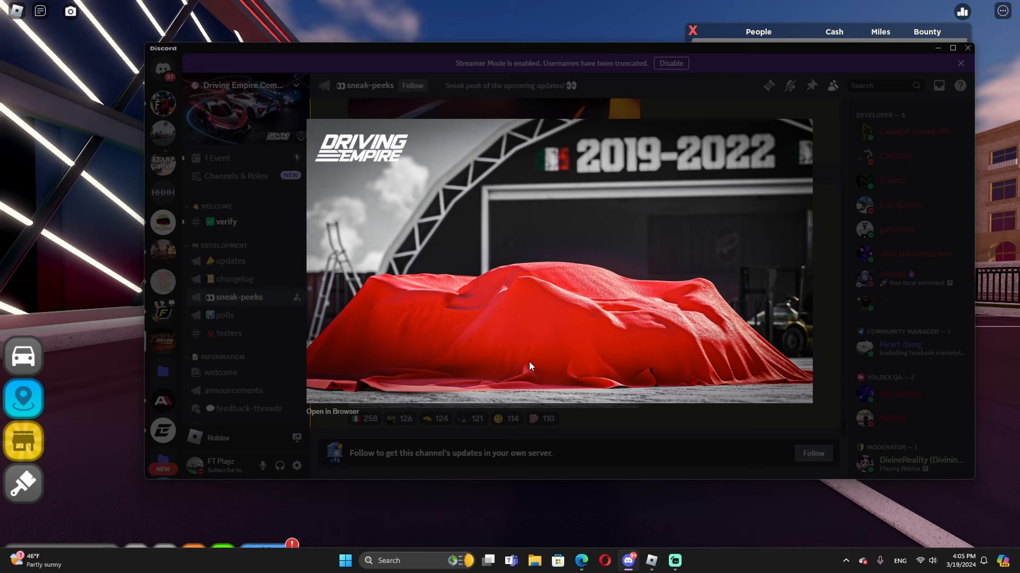
pyautogui.moveTo(560, 362)
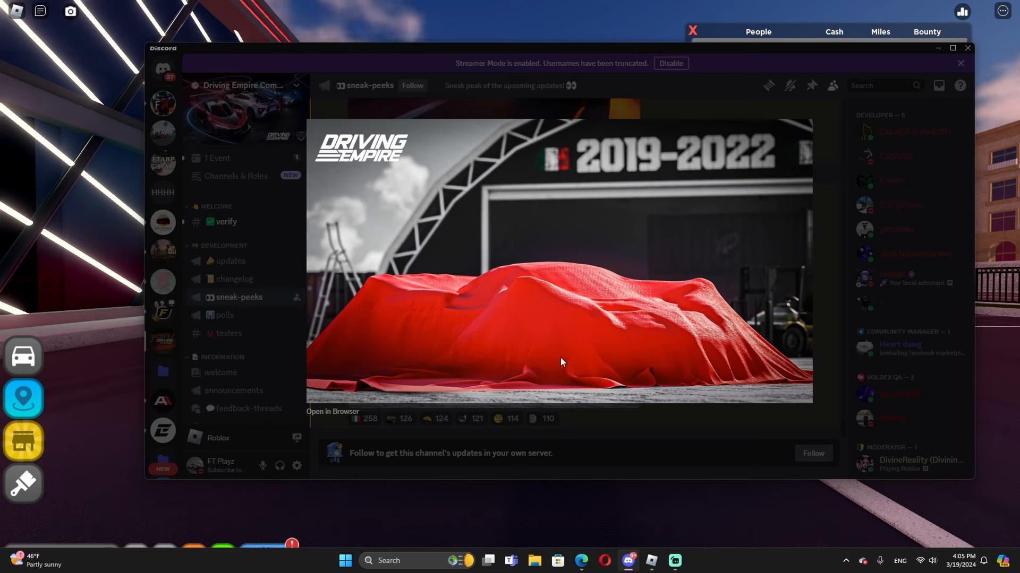
pyautogui.moveTo(514, 316)
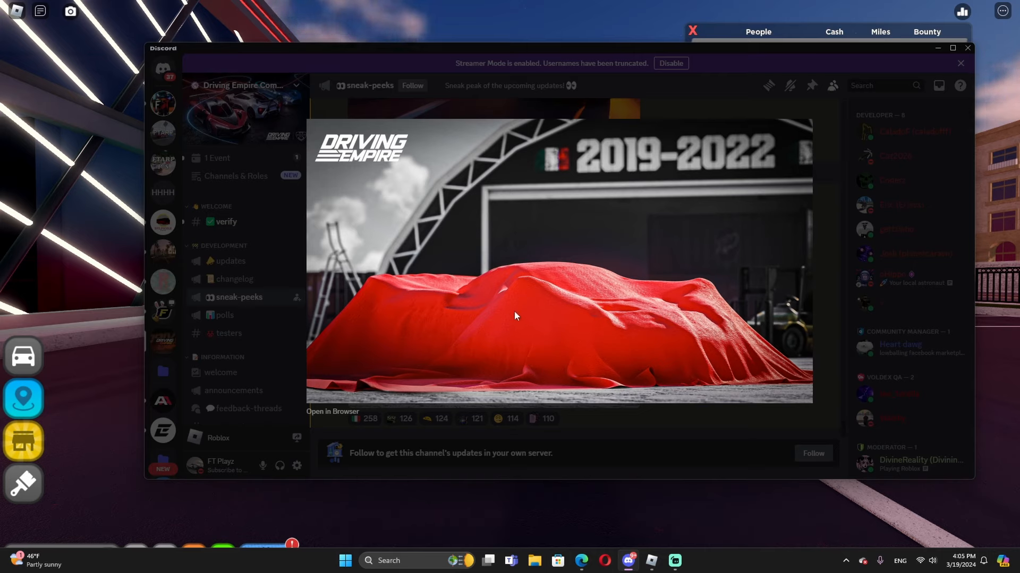
pyautogui.moveTo(611, 336)
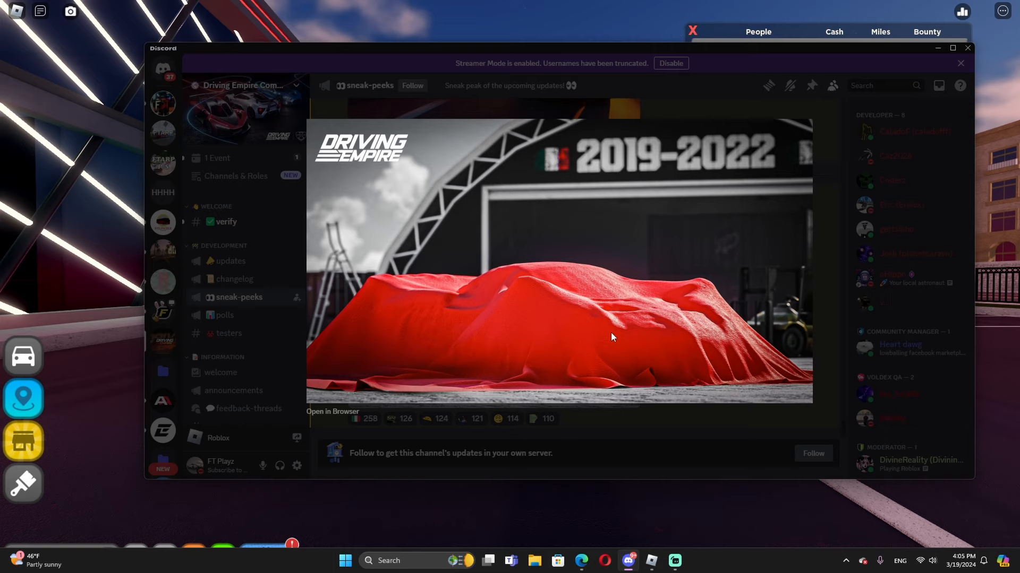
pyautogui.moveTo(608, 343)
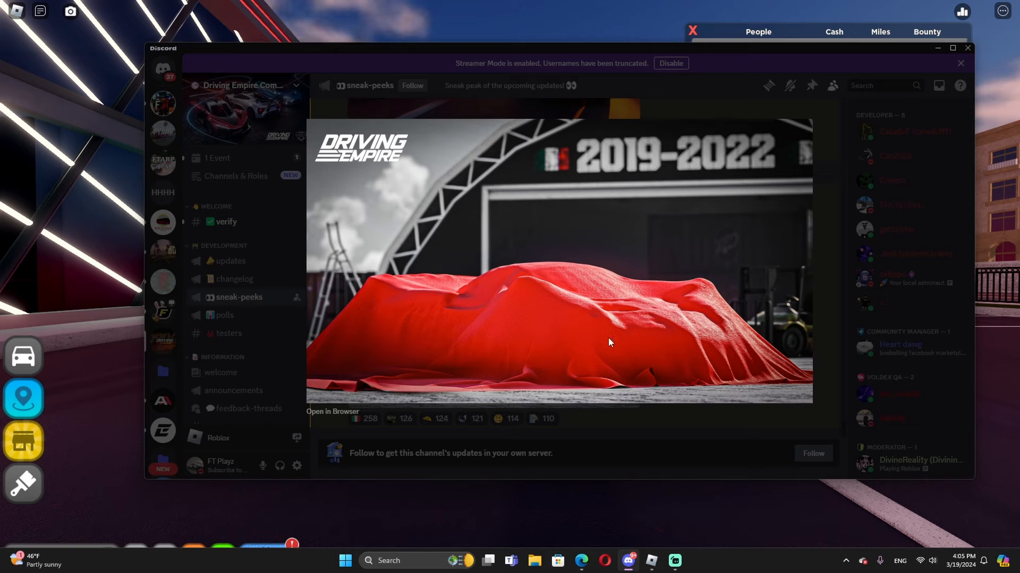
pyautogui.moveTo(539, 275)
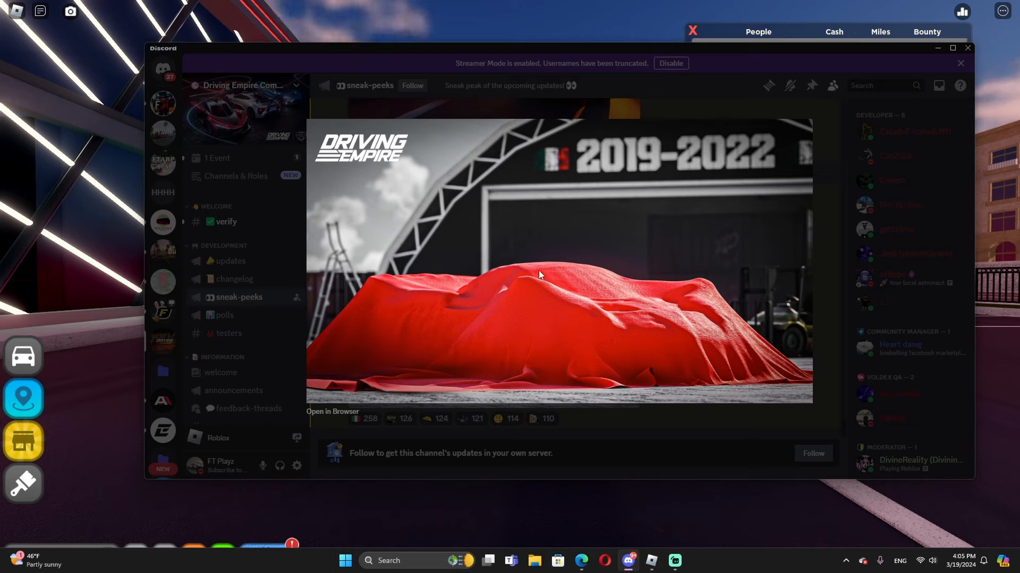
pyautogui.moveTo(592, 303)
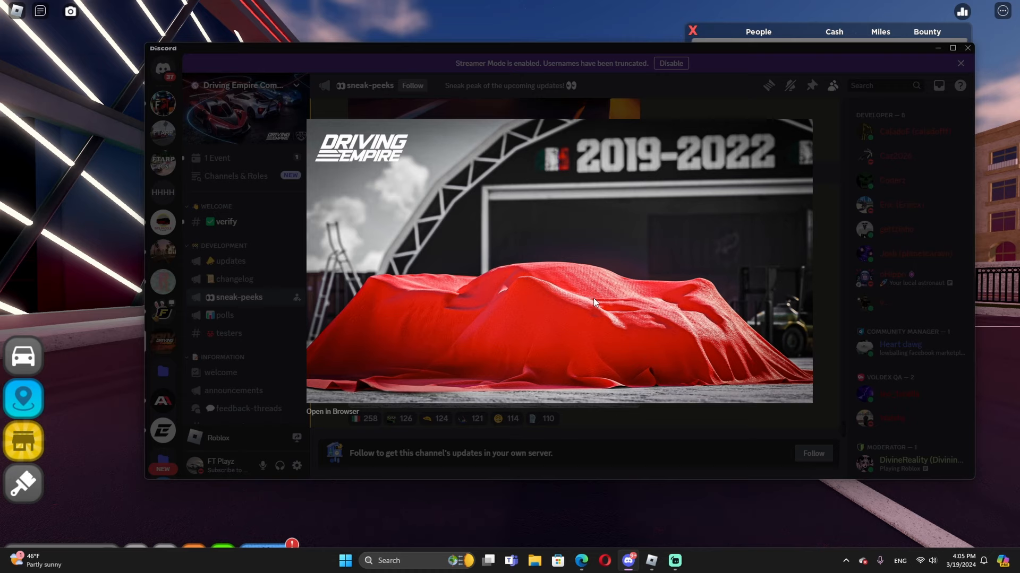
pyautogui.moveTo(621, 310)
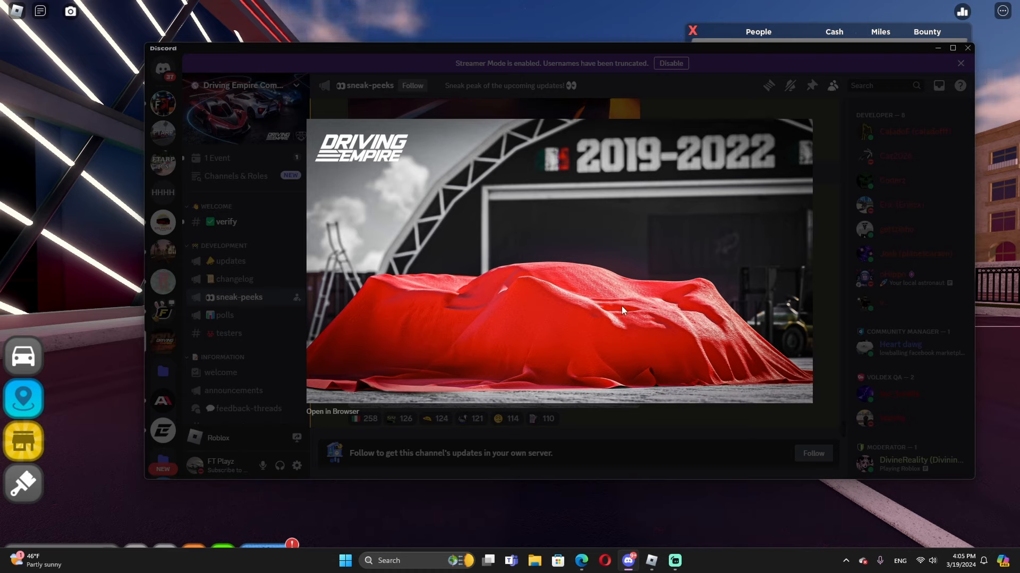
pyautogui.moveTo(635, 307)
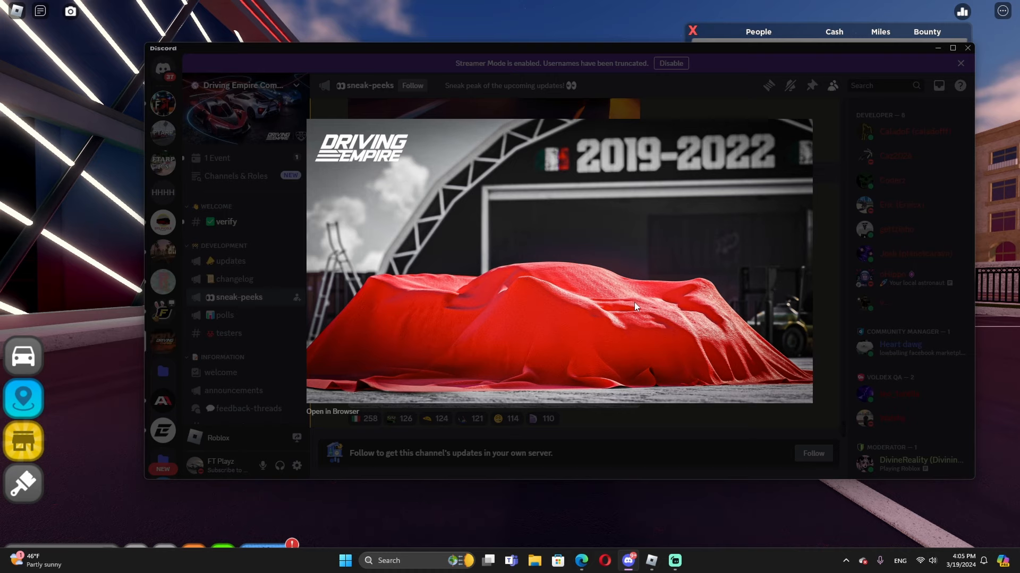
pyautogui.moveTo(396, 293)
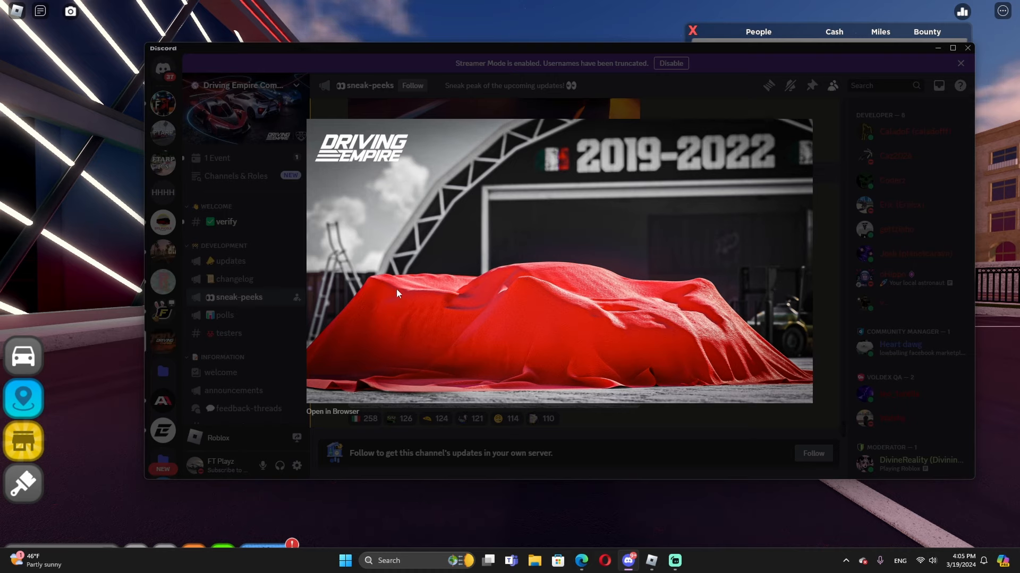
pyautogui.moveTo(450, 303)
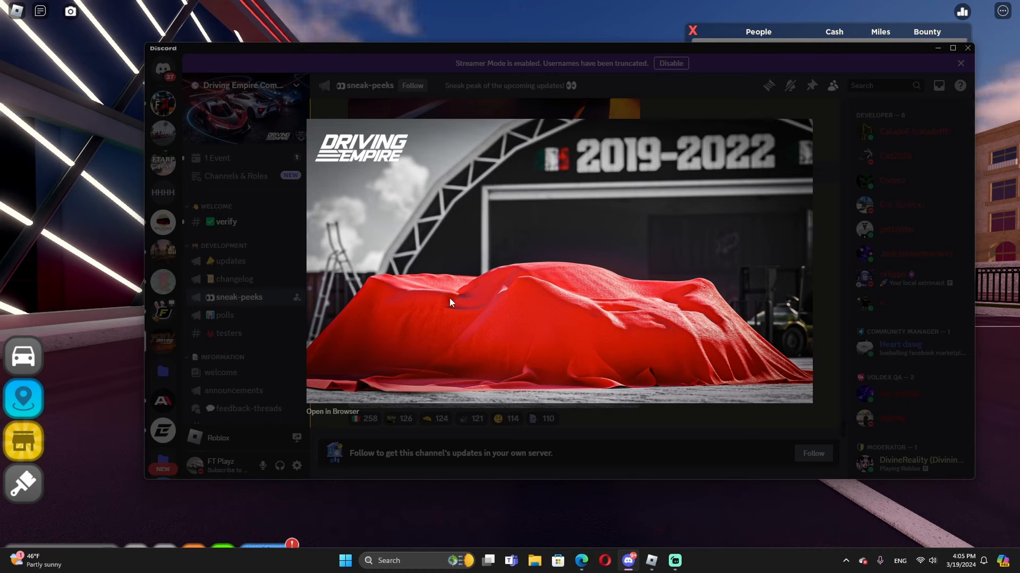
pyautogui.moveTo(429, 299)
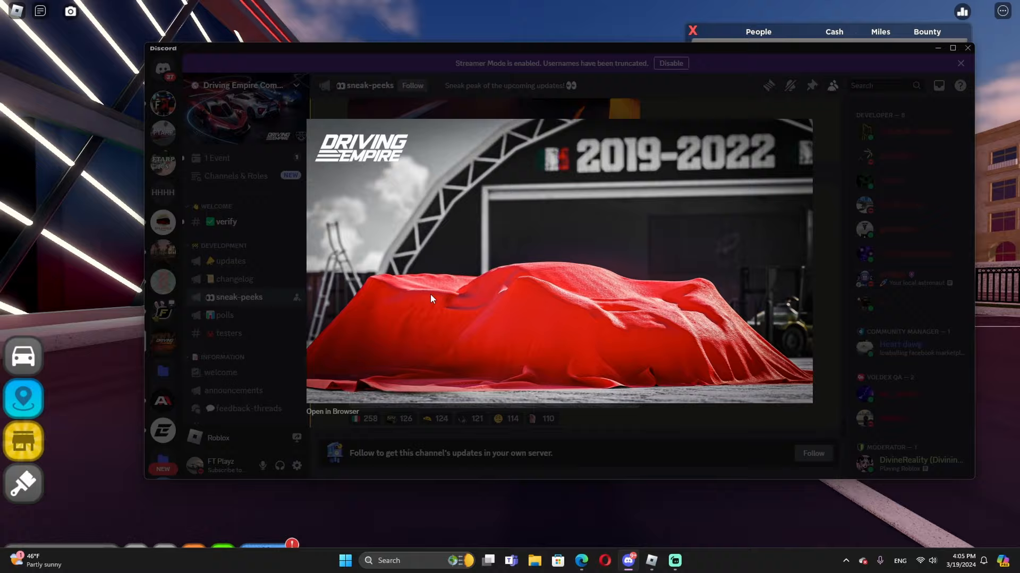
# Step: Submit the _DrivingEmpire code and switch to the Roblox game page's private servers list
pyautogui.click(966, 48)
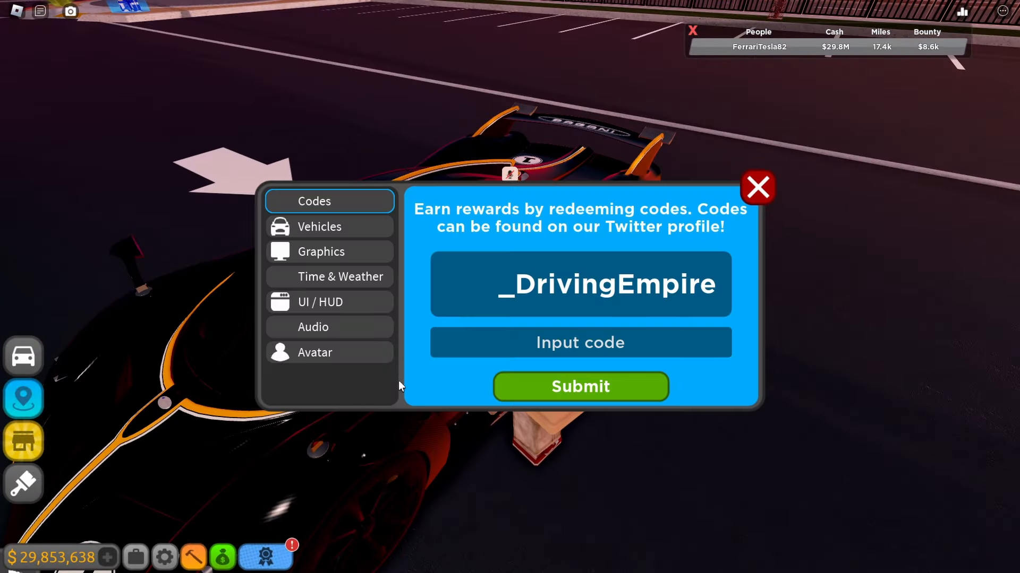
pyautogui.click(757, 187)
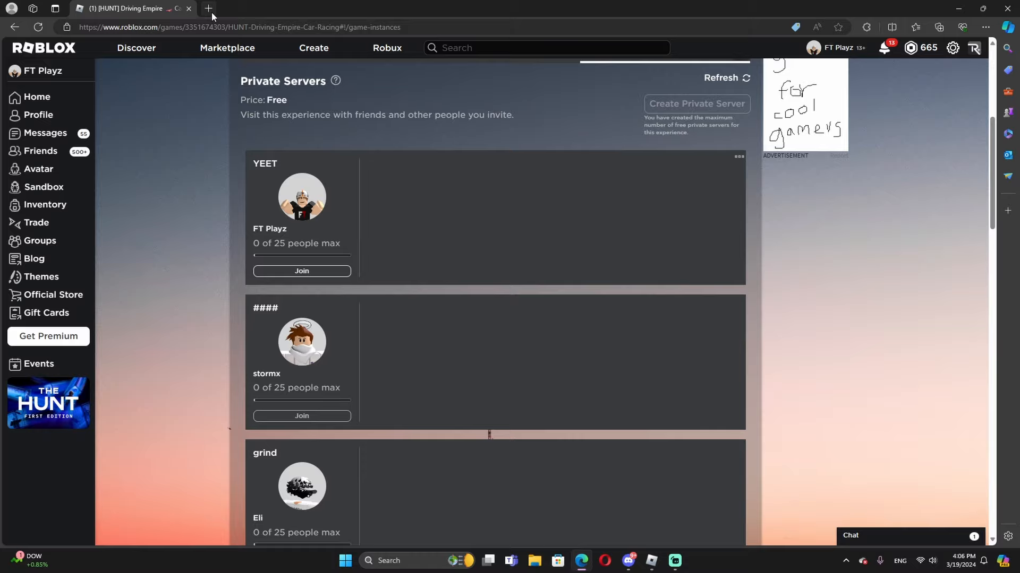
# Step: Search Bing for 'pagani huayra r evo' in a new browser tab
pyautogui.click(208, 7)
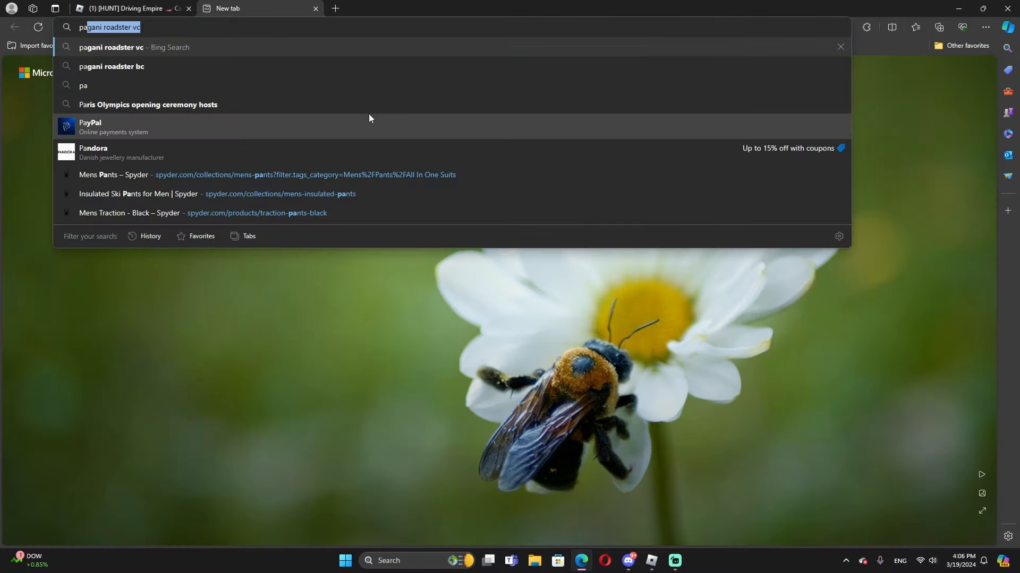
pyautogui.write('pagani huayra r')
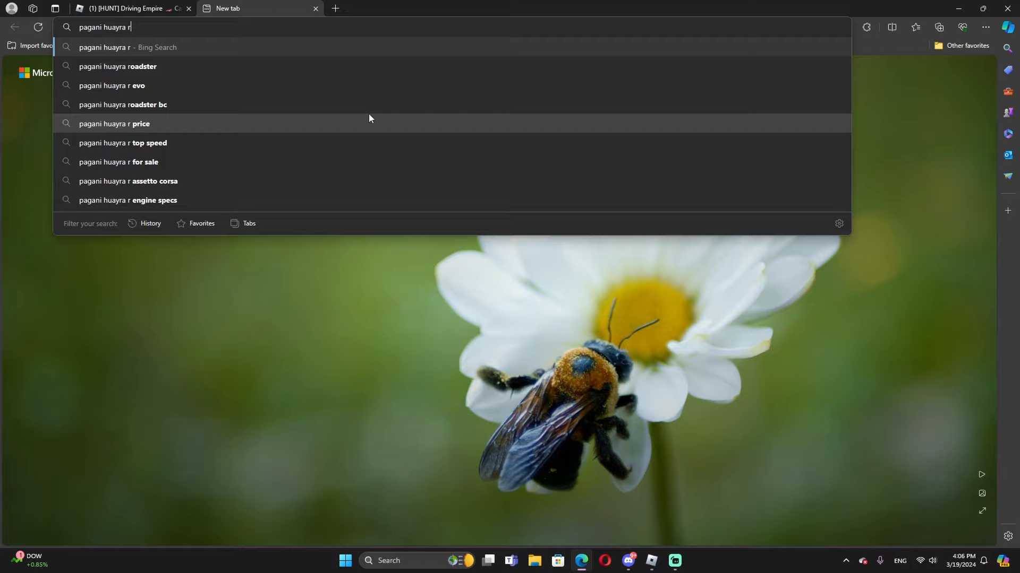
pyautogui.click(112, 85)
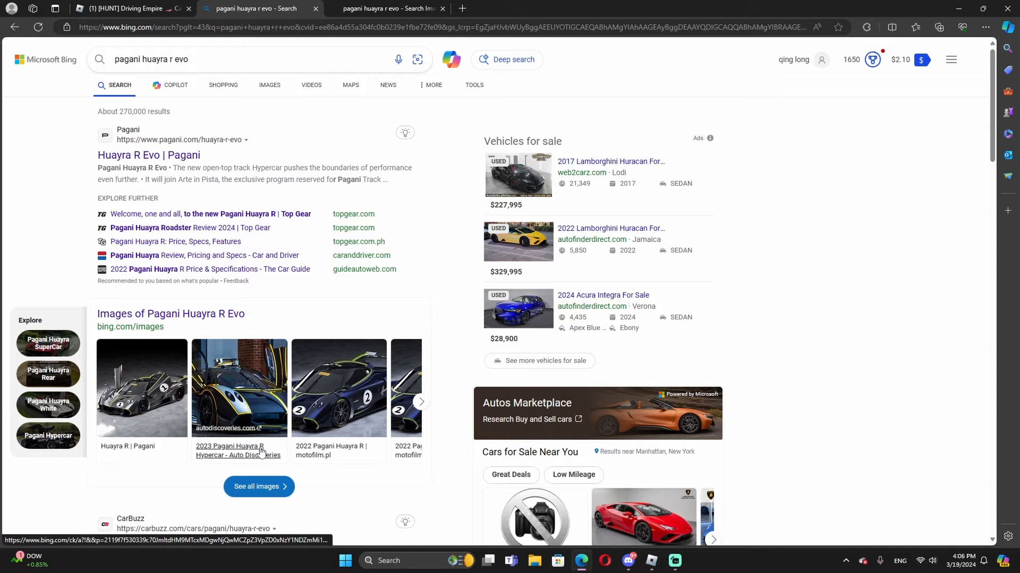
# Step: Browse the R Evo image results and enlarge a silver car picture to compare
pyautogui.scroll(-3)
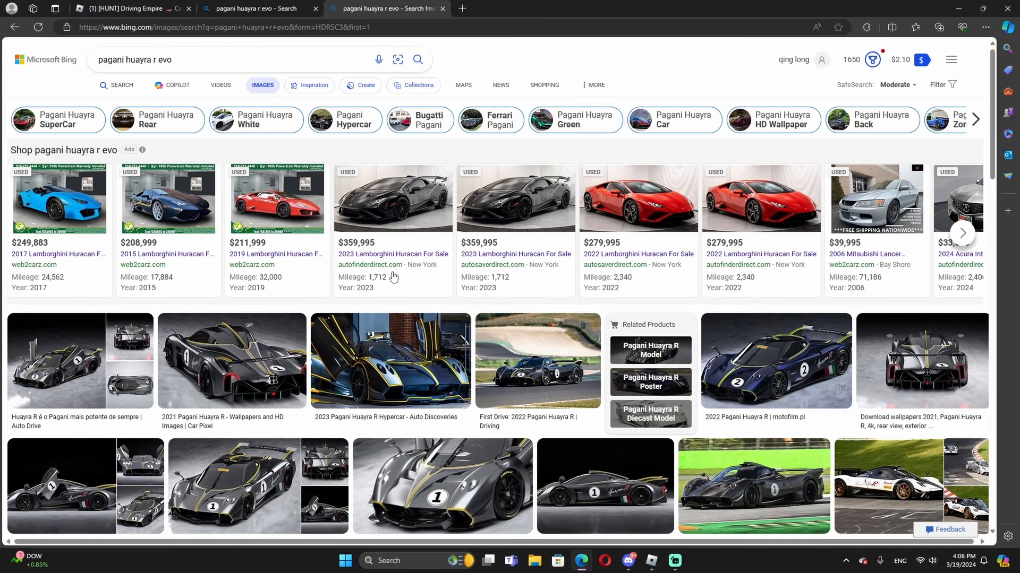
pyautogui.moveTo(390, 383)
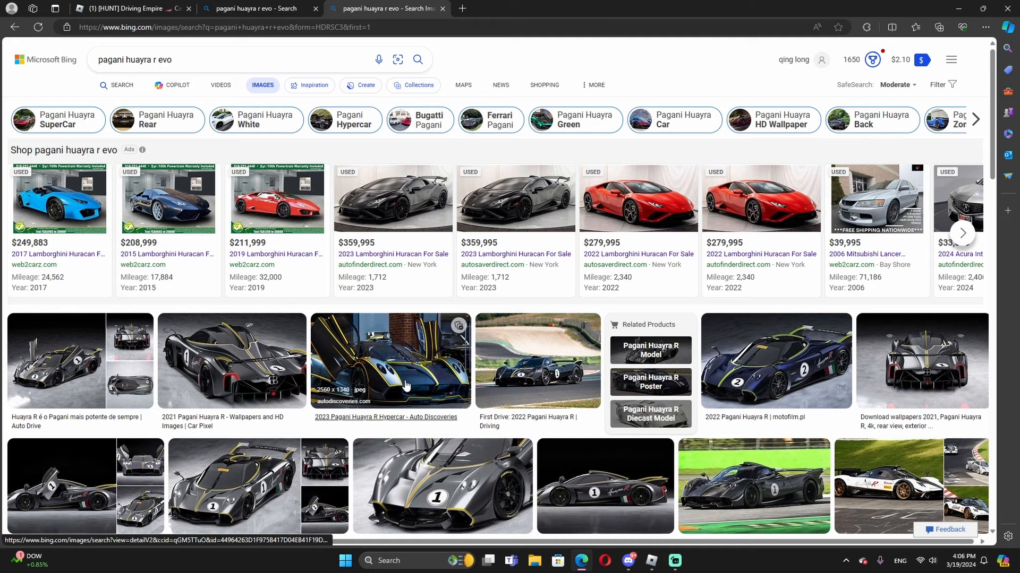
pyautogui.scroll(-3)
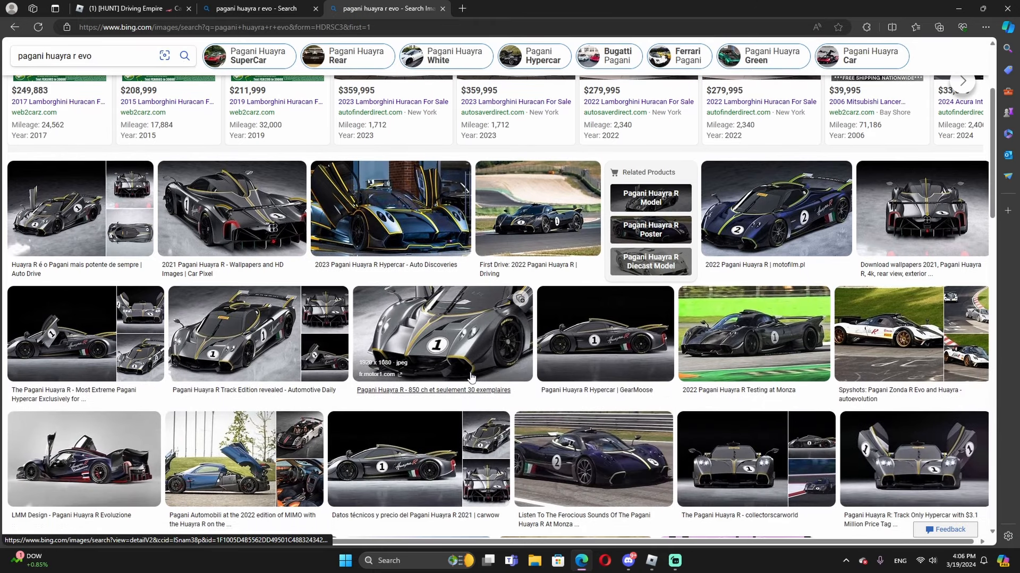
pyautogui.scroll(-3)
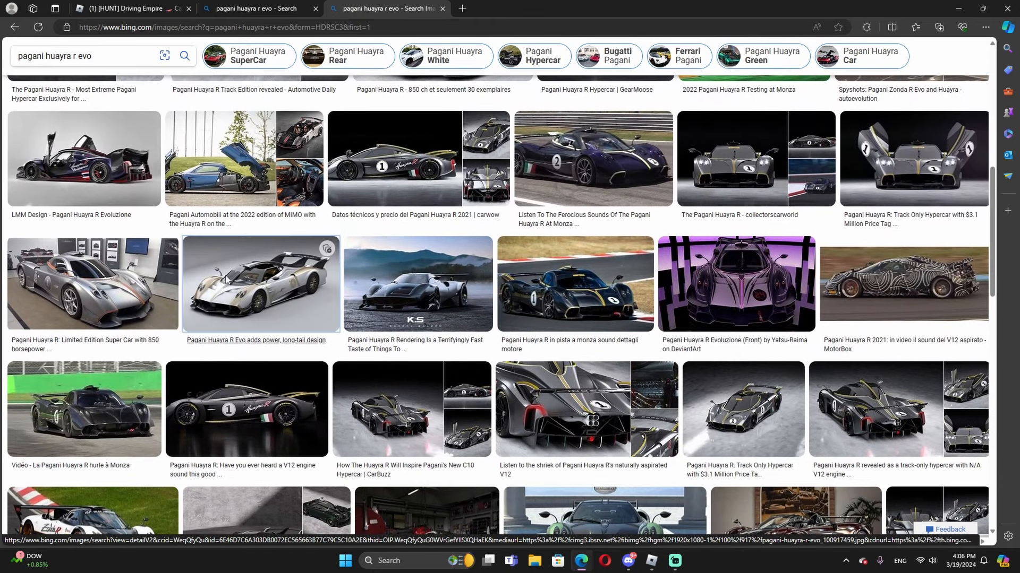
pyautogui.click(260, 285)
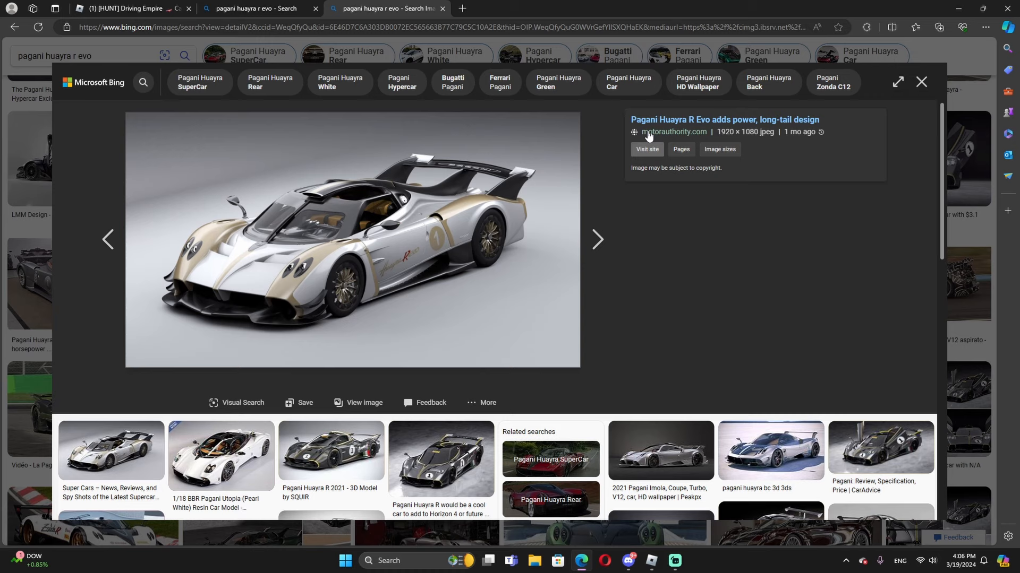
pyautogui.moveTo(311, 282)
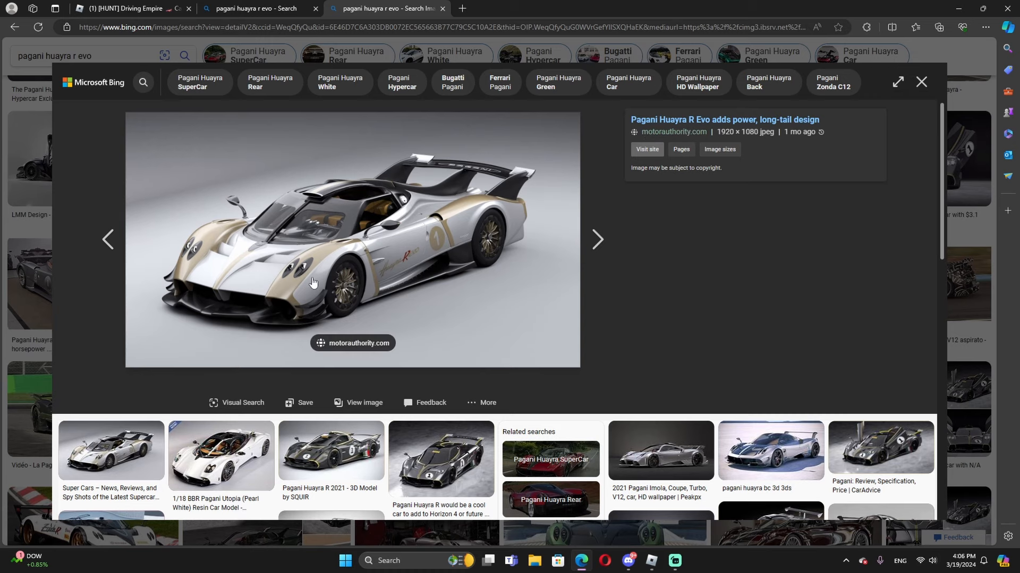
pyautogui.moveTo(653, 506)
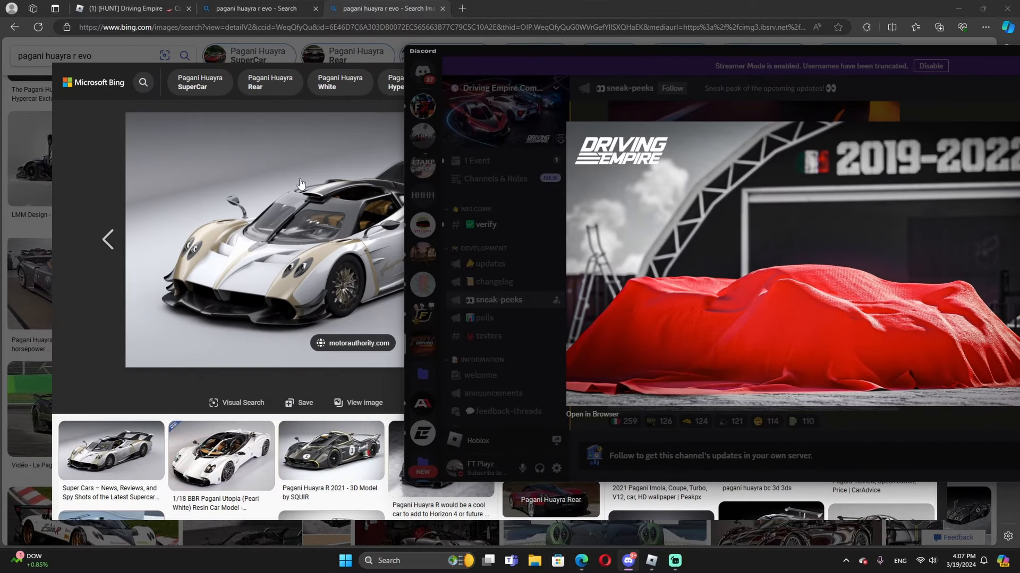
pyautogui.moveTo(332, 201)
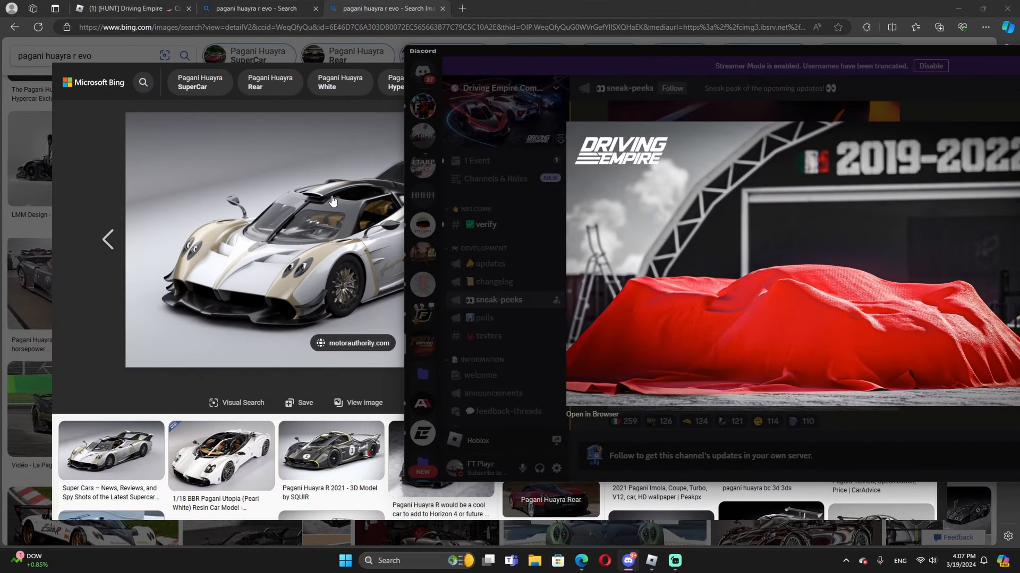
pyautogui.moveTo(332, 204)
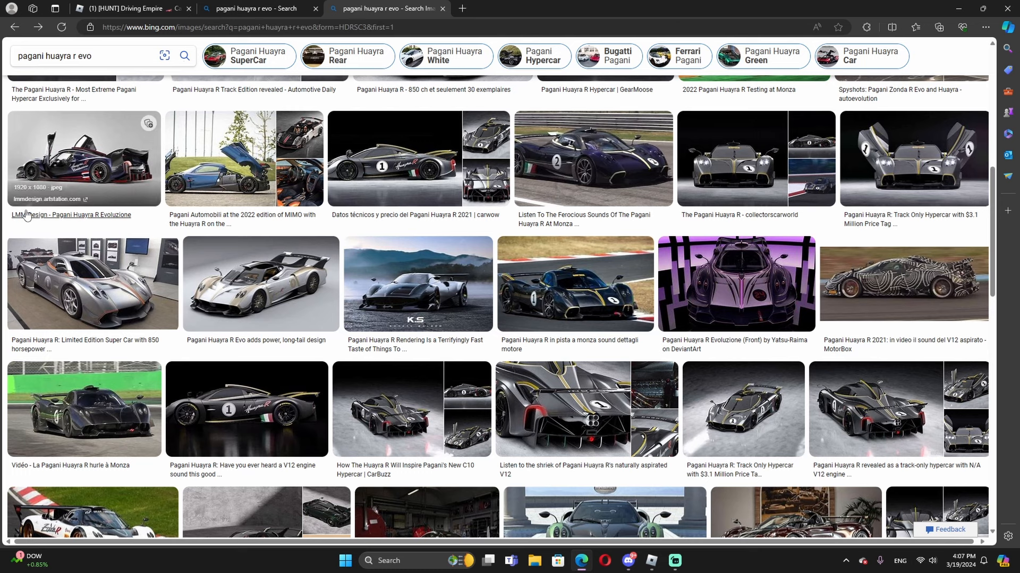
# Step: Change the image search to 'pagani huayra roadster bc' via the suggestion
pyautogui.scroll(3)
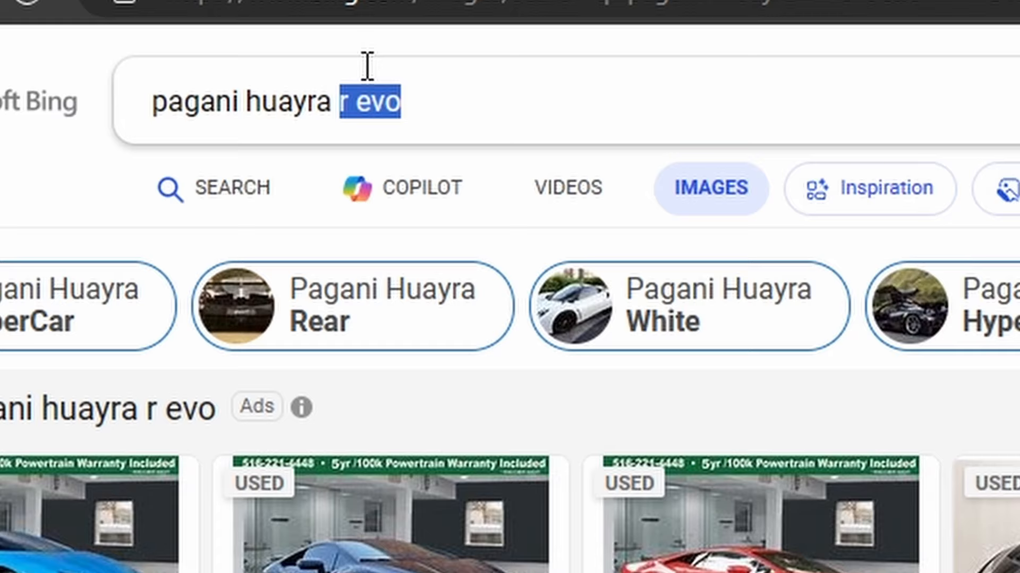
pyautogui.write('roadster')
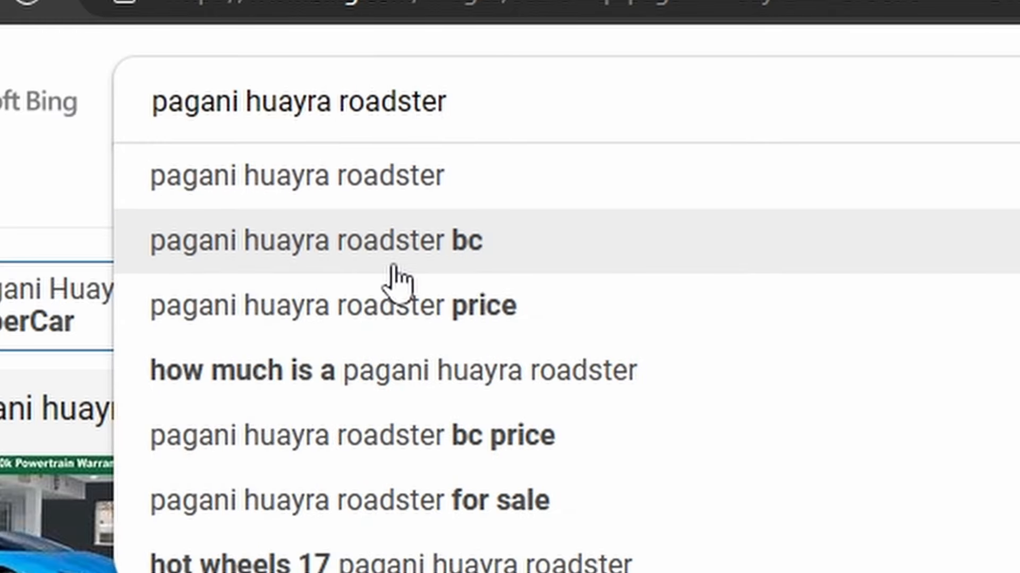
pyautogui.click(313, 240)
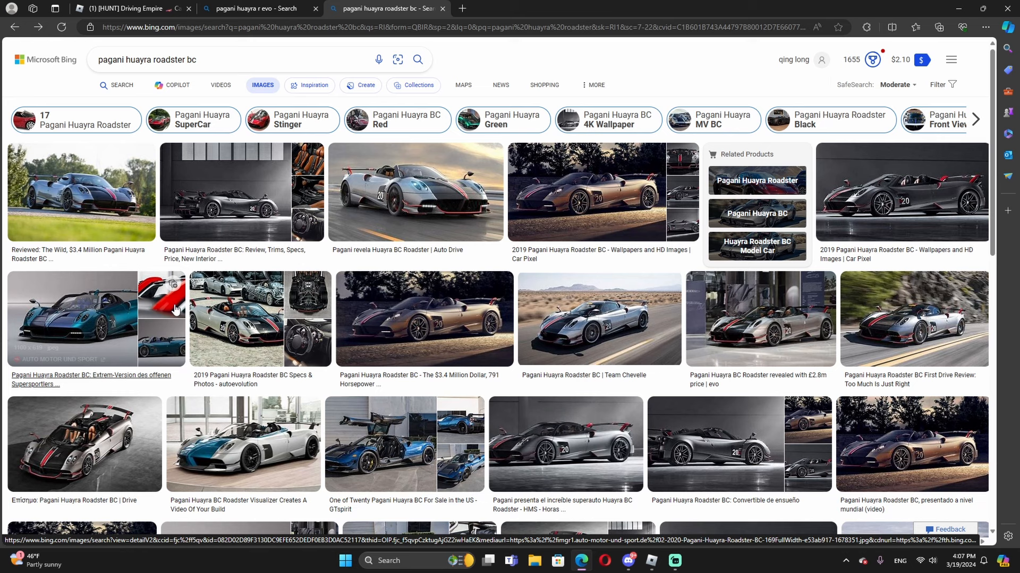
pyautogui.moveTo(137, 187)
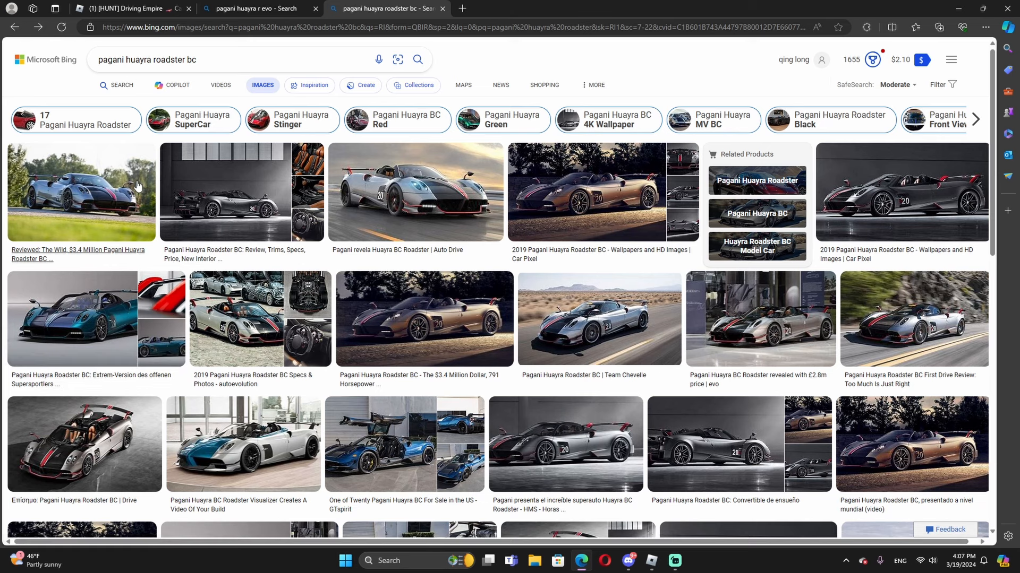
# Step: Enlarge the first Roadster BC picture, compare it with the Discord sneak peek, and return to results
pyautogui.click(81, 192)
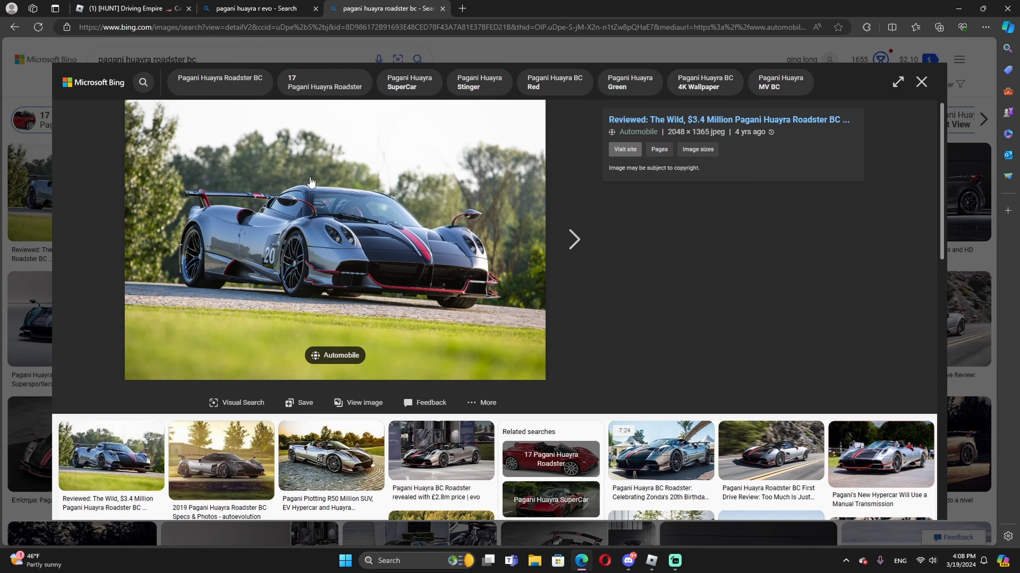
pyautogui.click(626, 561)
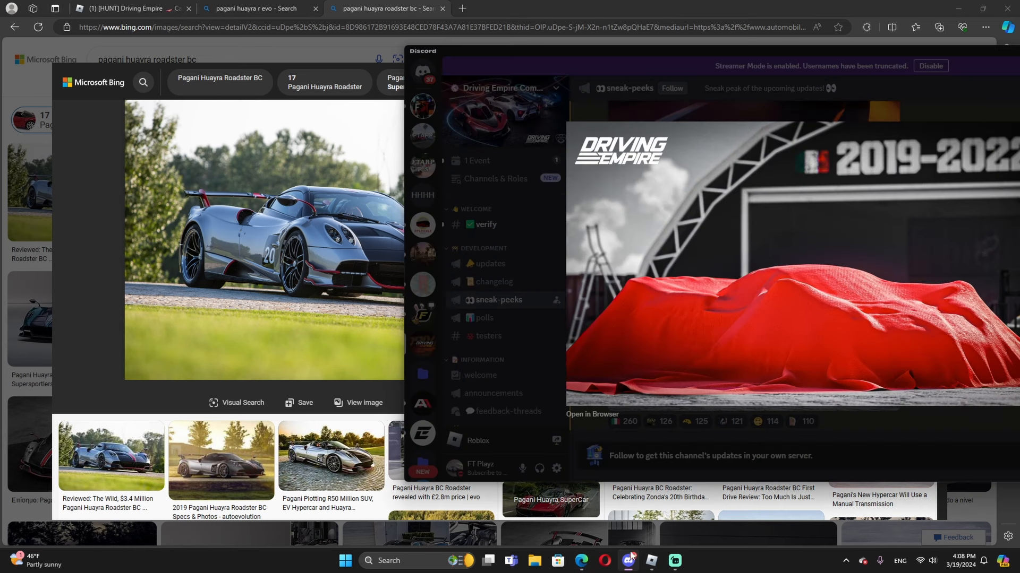
pyautogui.moveTo(380, 255)
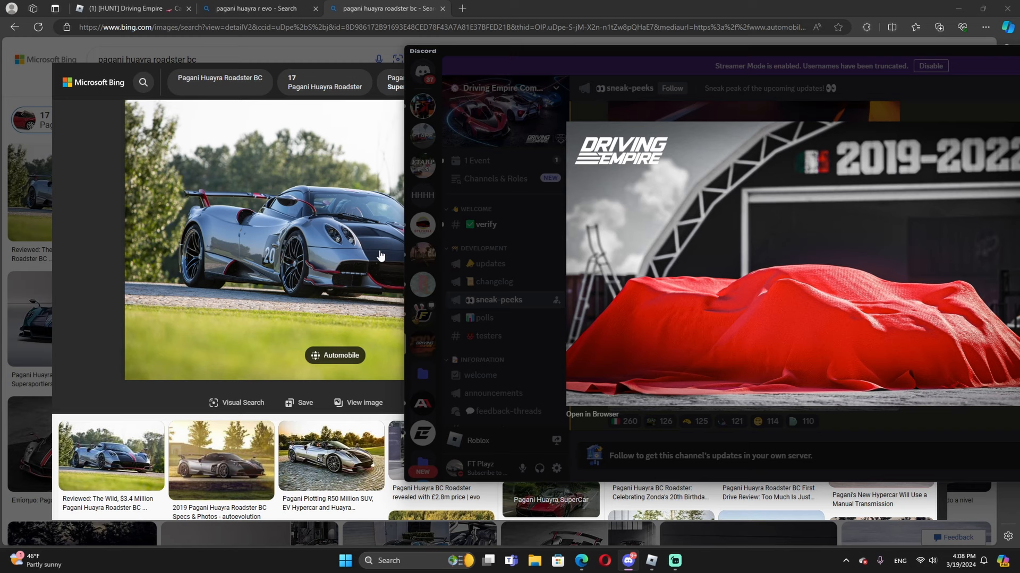
pyautogui.moveTo(591, 288)
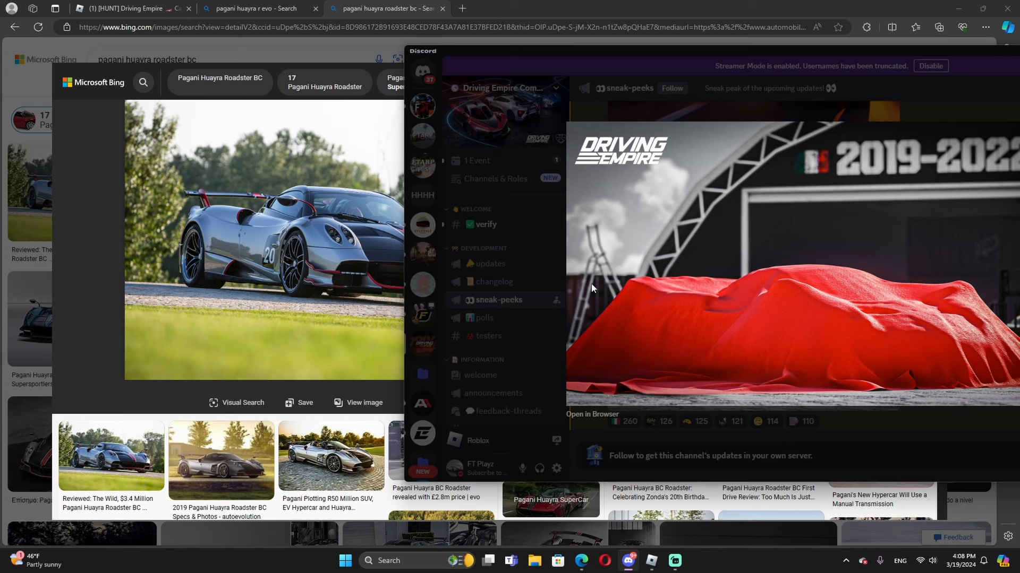
pyautogui.moveTo(655, 271)
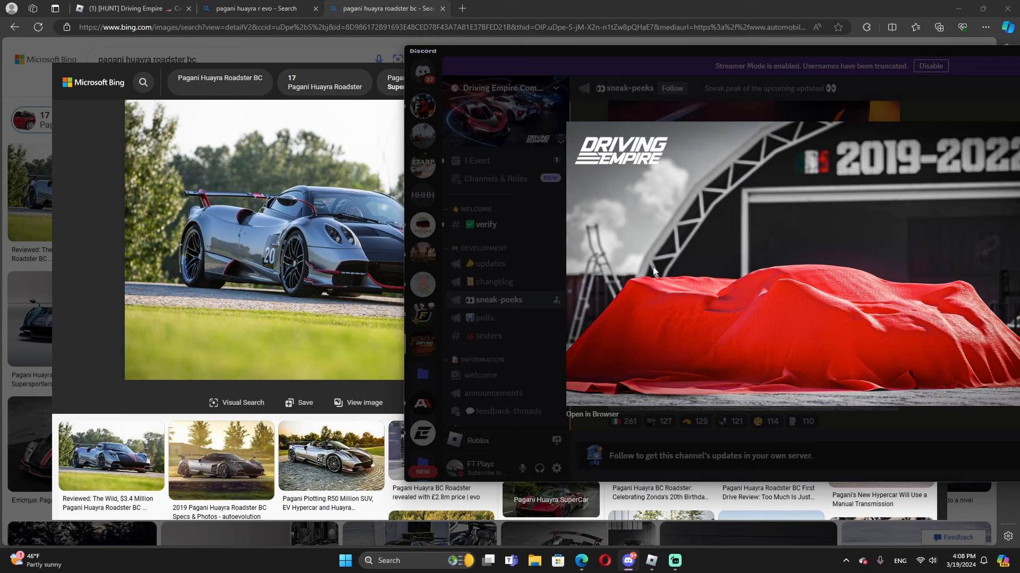
pyautogui.moveTo(714, 310)
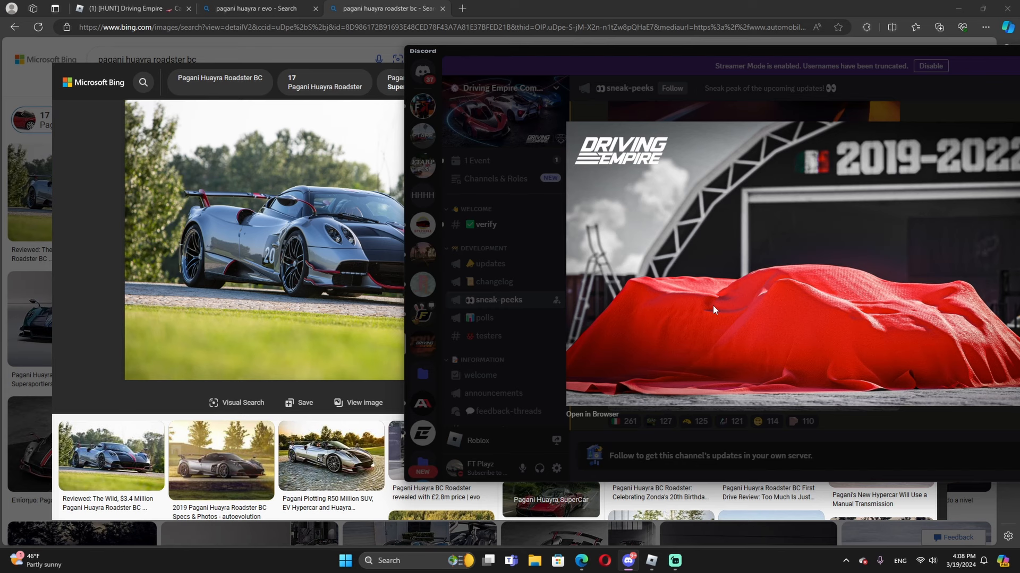
pyautogui.moveTo(237, 229)
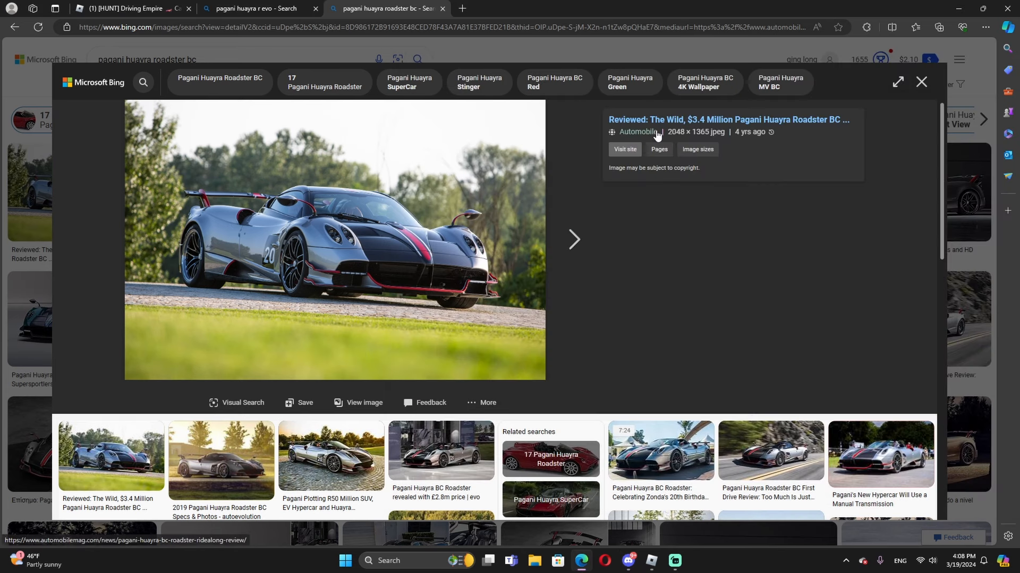
pyautogui.moveTo(768, 135)
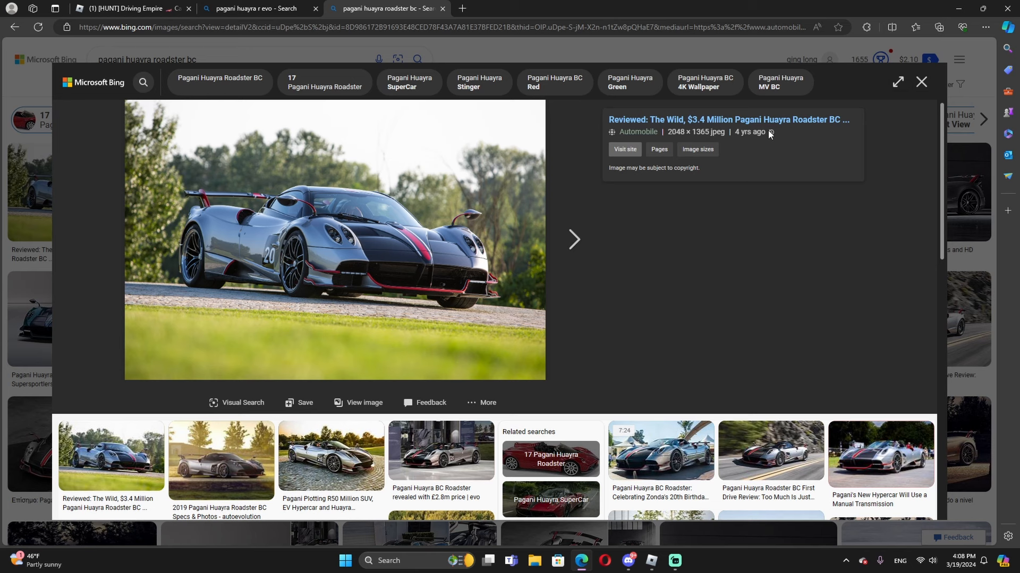
pyautogui.click(921, 81)
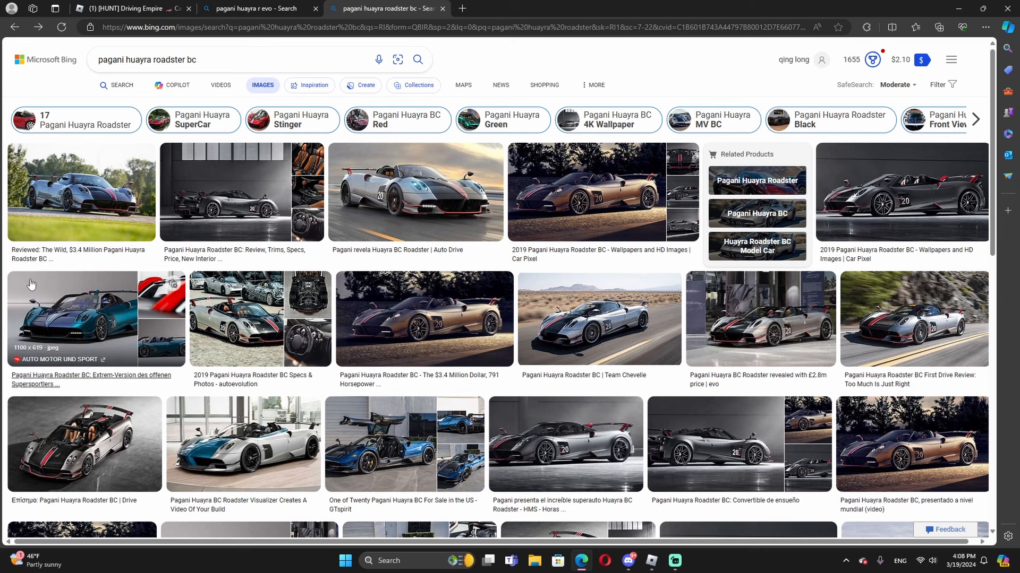
# Step: Search 'pagani huayra roadster bc year model' and read the summary stating a July 2019 launch
pyautogui.click(225, 59)
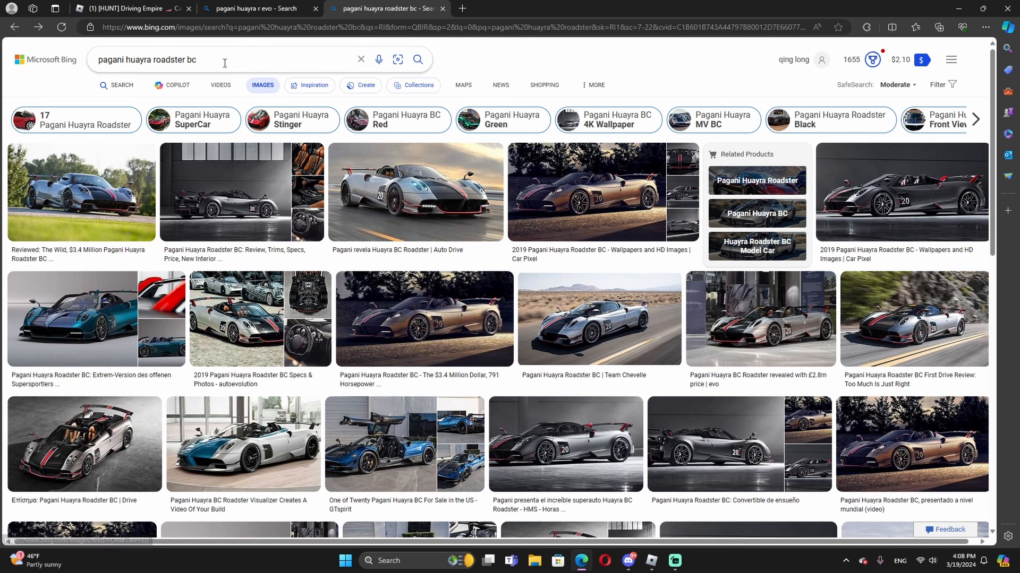
pyautogui.write('year')
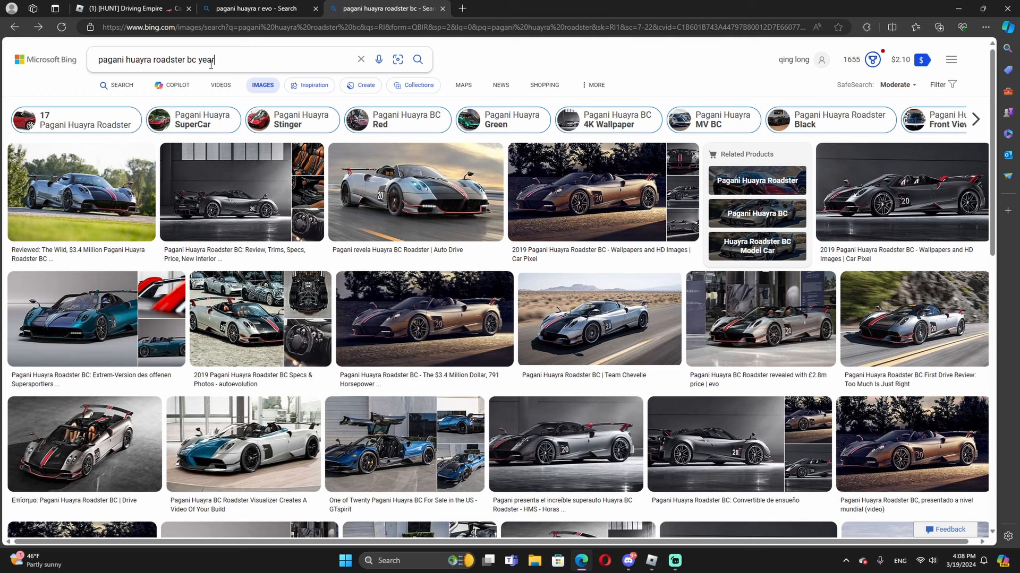
pyautogui.press('Return')
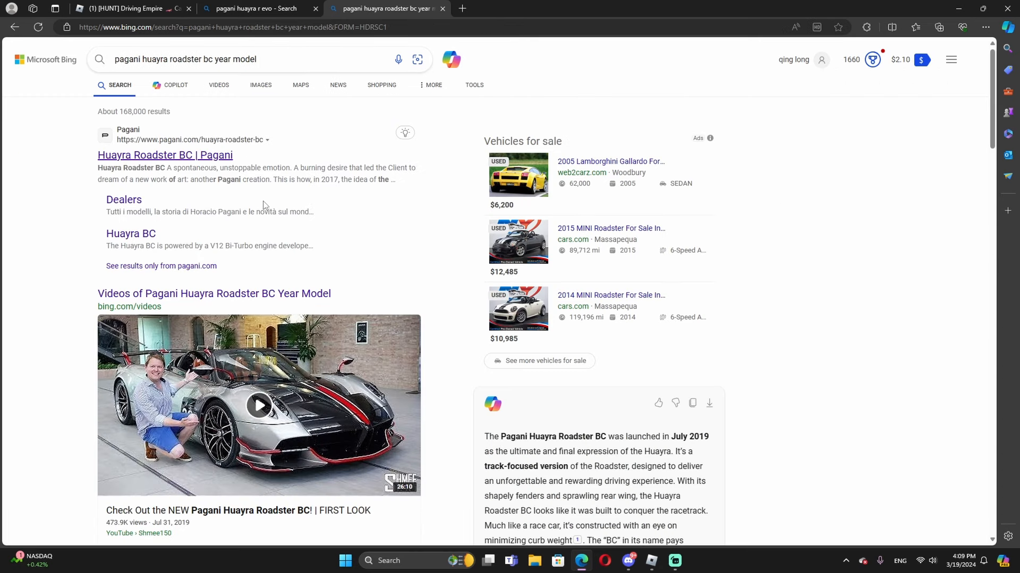
pyautogui.scroll(-3)
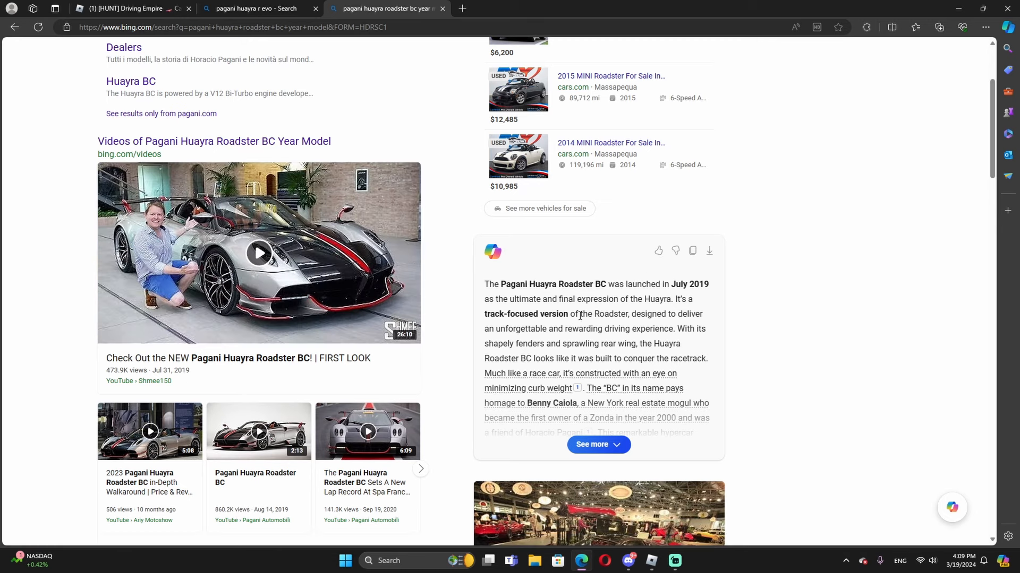
pyautogui.press('ctrl+plus')
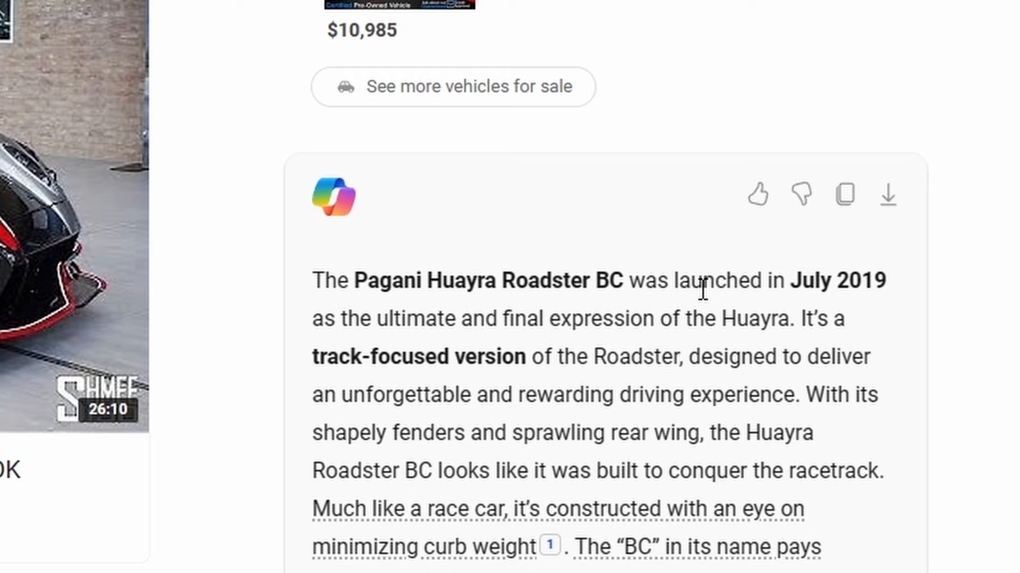
pyautogui.moveTo(349, 313)
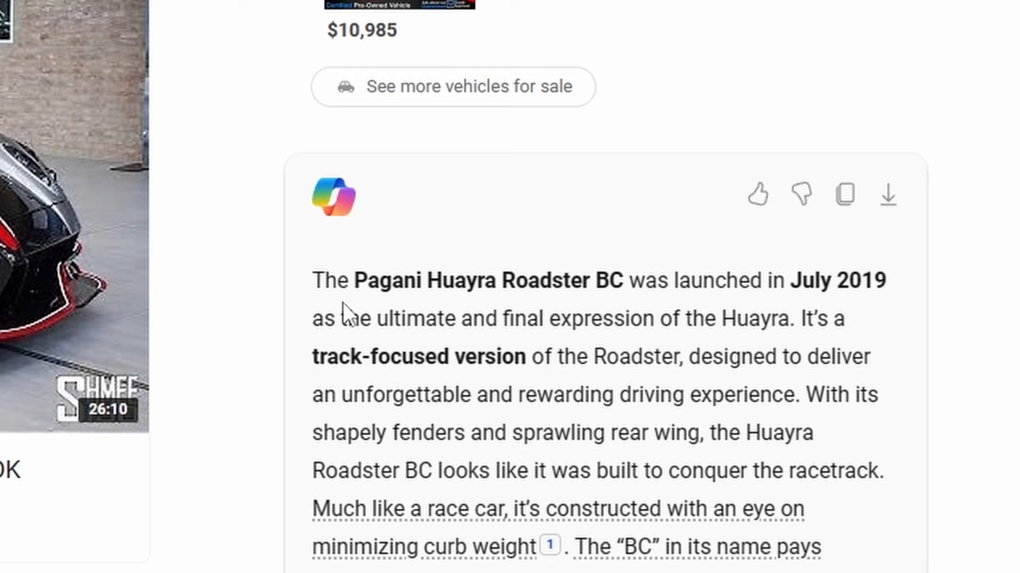
pyautogui.moveTo(673, 325)
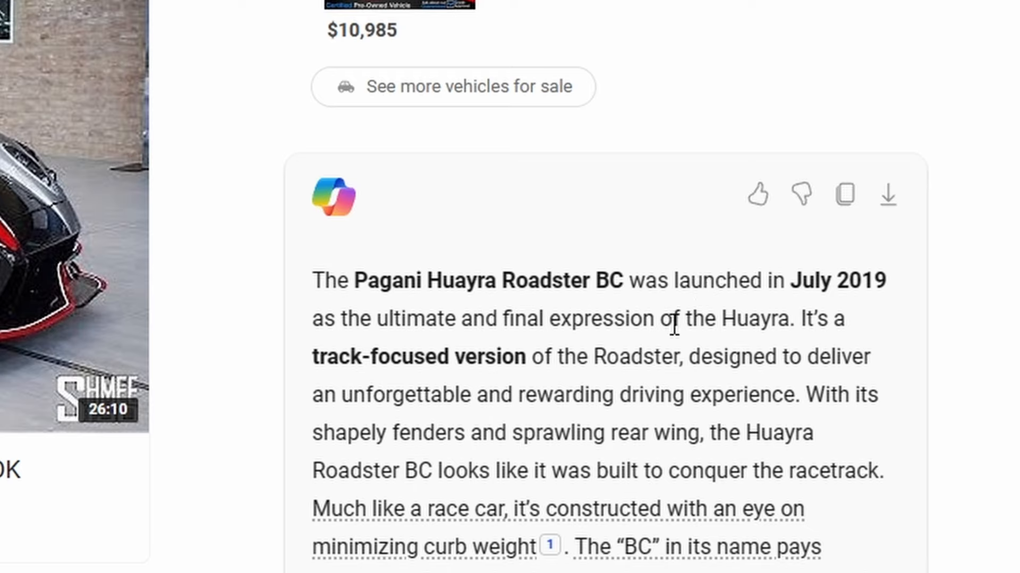
pyautogui.moveTo(410, 352)
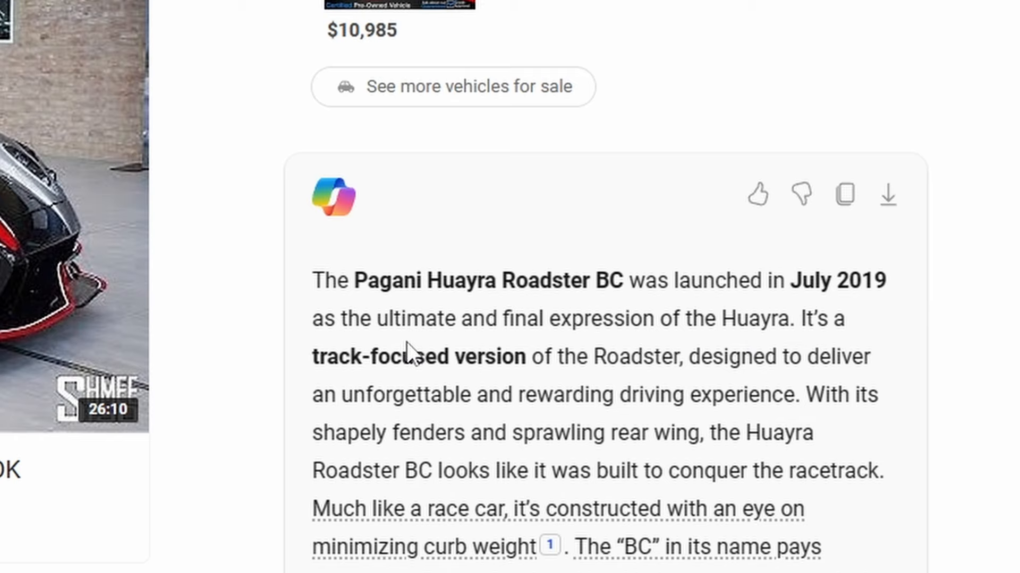
pyautogui.moveTo(742, 365)
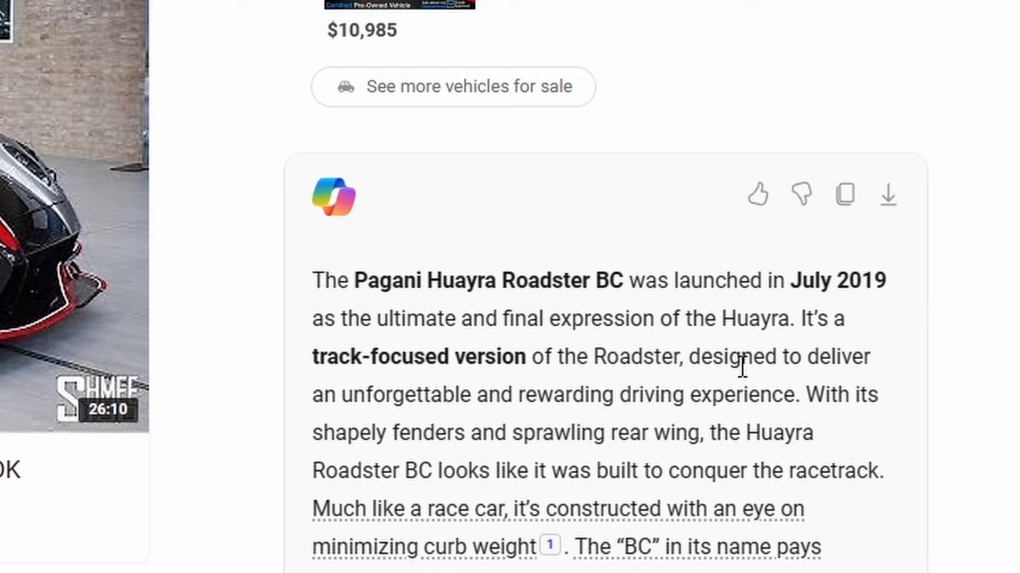
pyautogui.moveTo(553, 395)
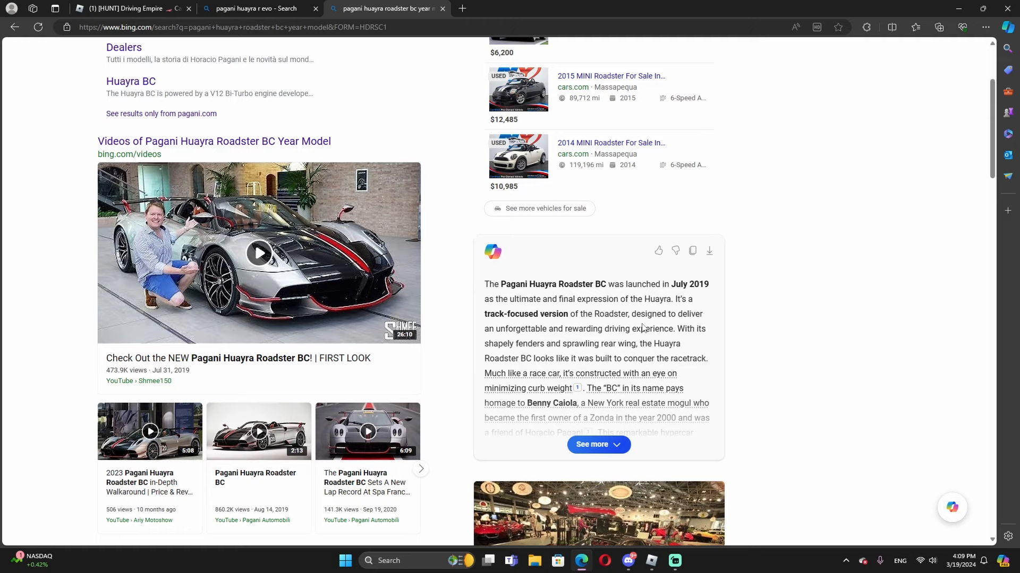
pyautogui.moveTo(663, 285)
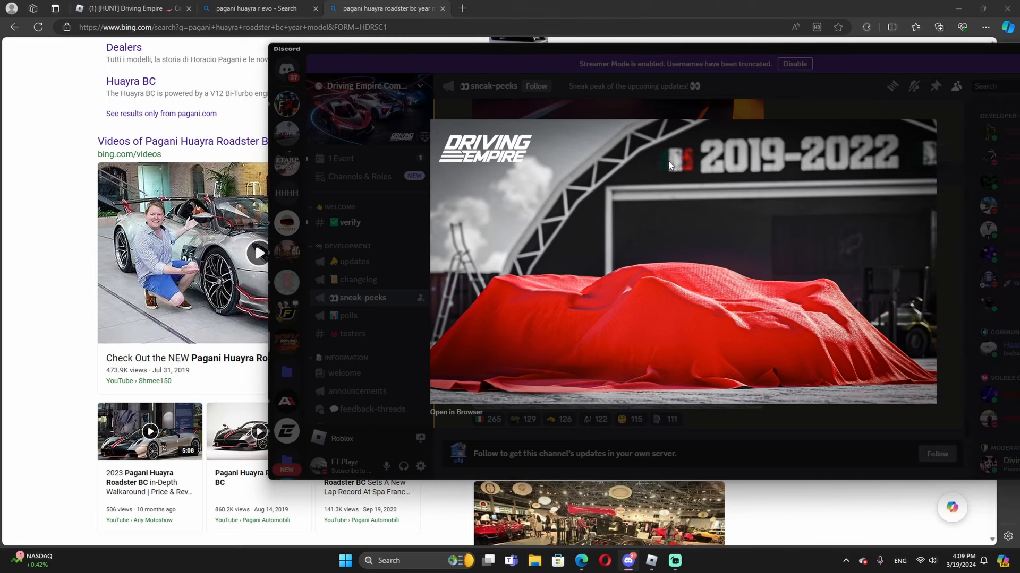
pyautogui.moveTo(575, 246)
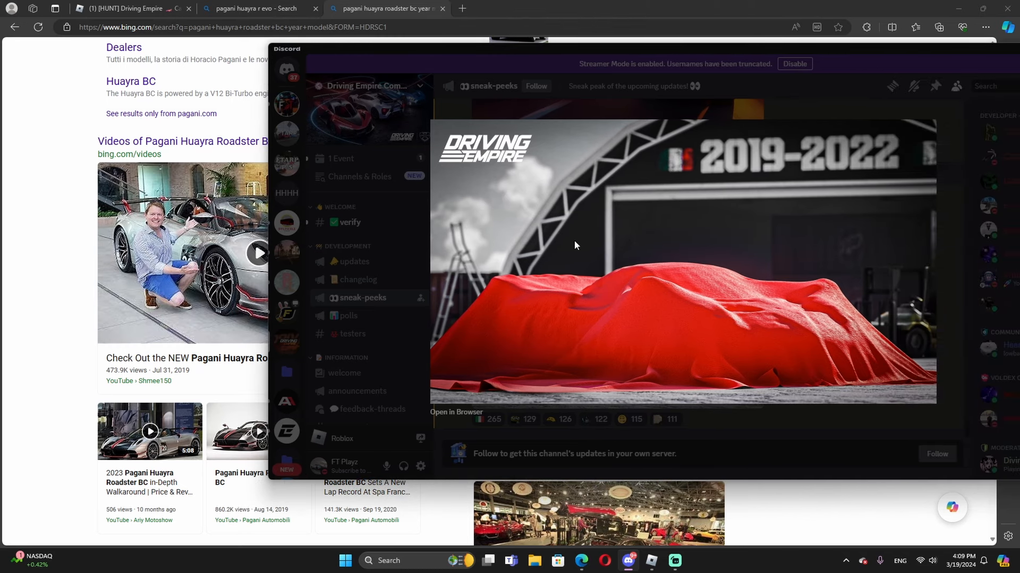